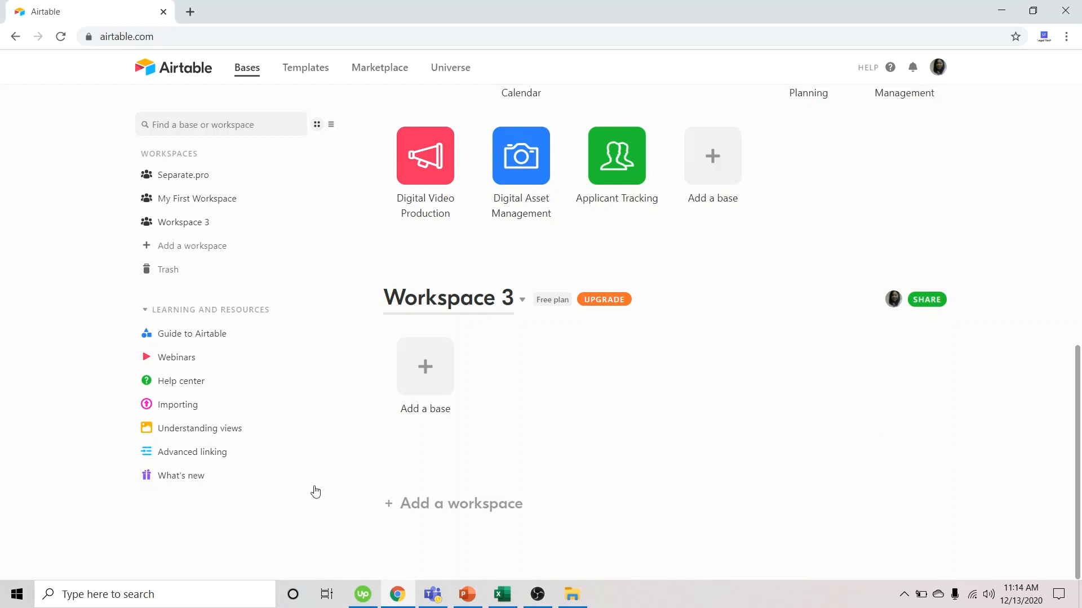
mouse_move(424, 366)
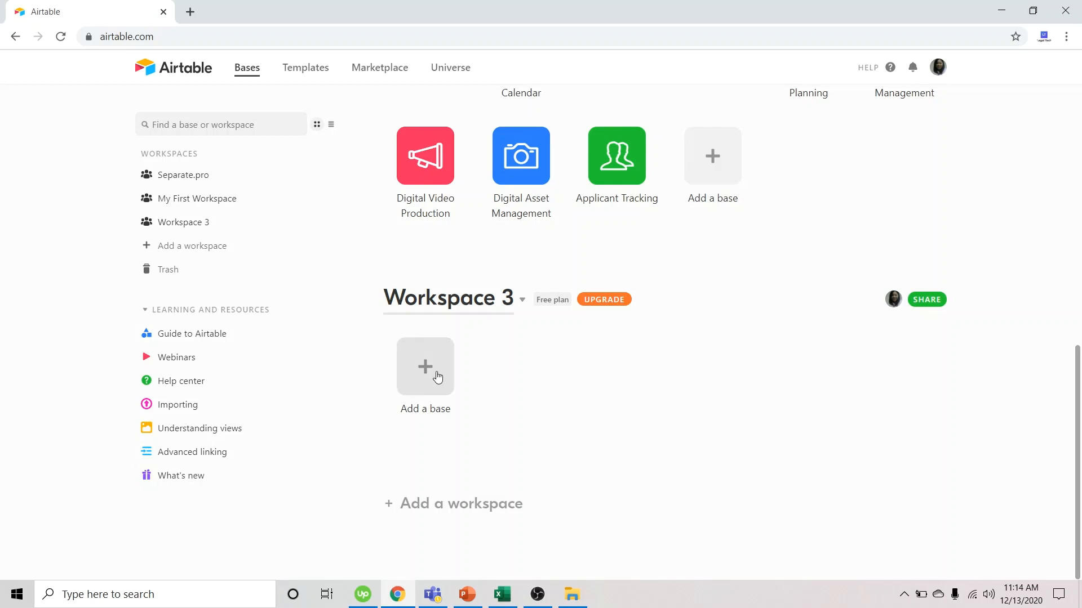
Start a new Workspace 3 base from imported data, choosing Microsoft Excel (beta) as the source.
left_click(425, 366)
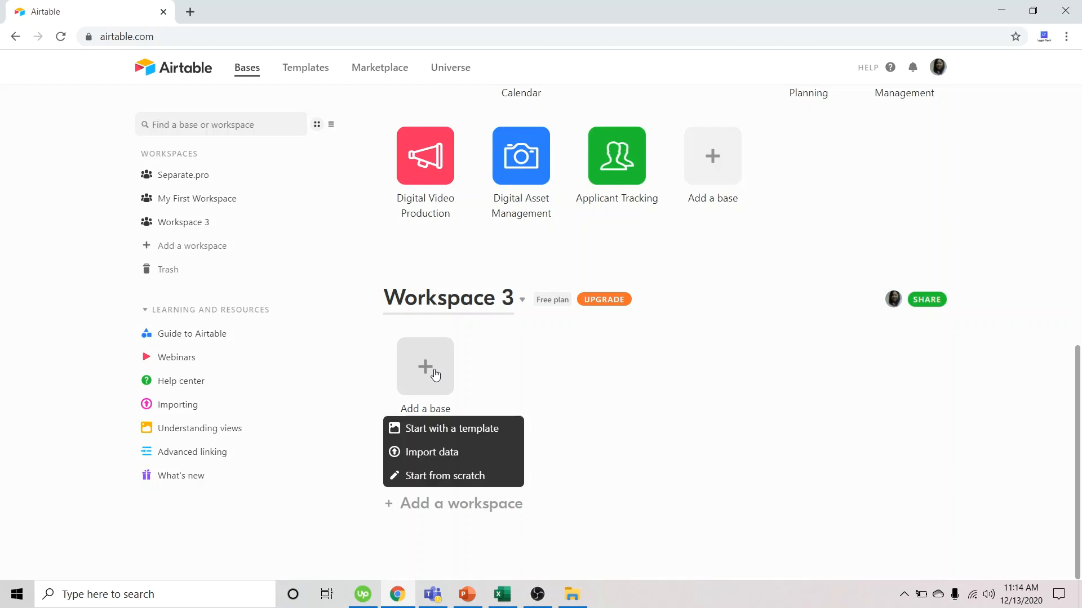
mouse_move(458, 458)
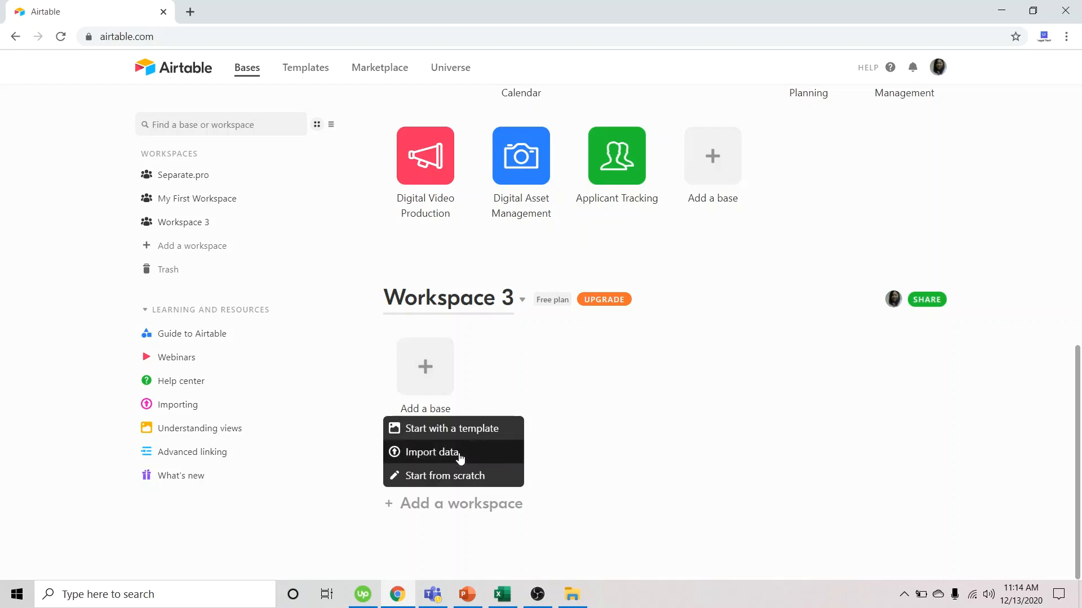
left_click(430, 452)
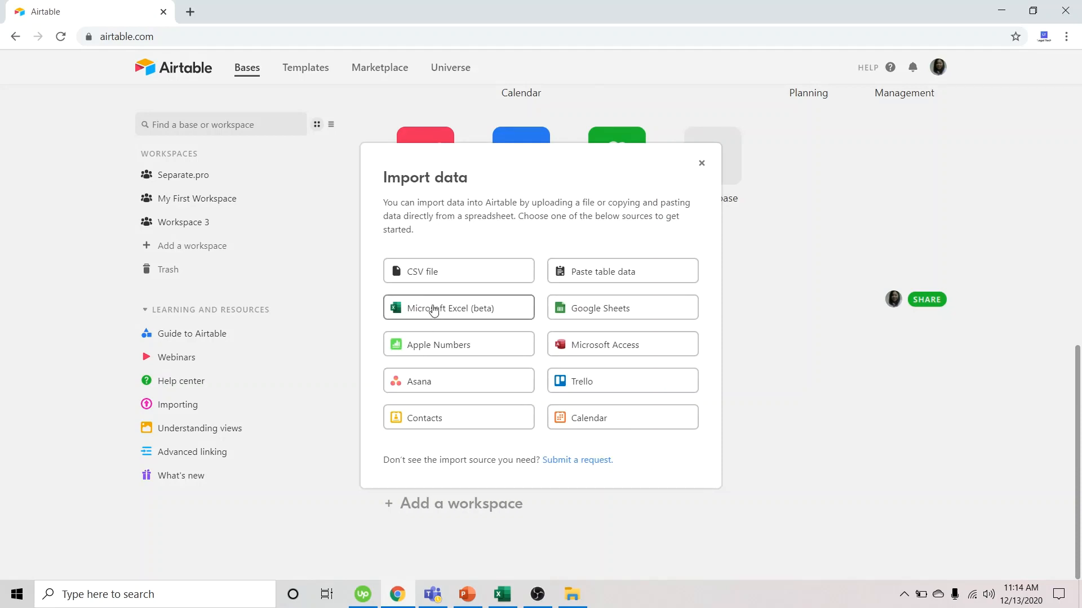
left_click(458, 307)
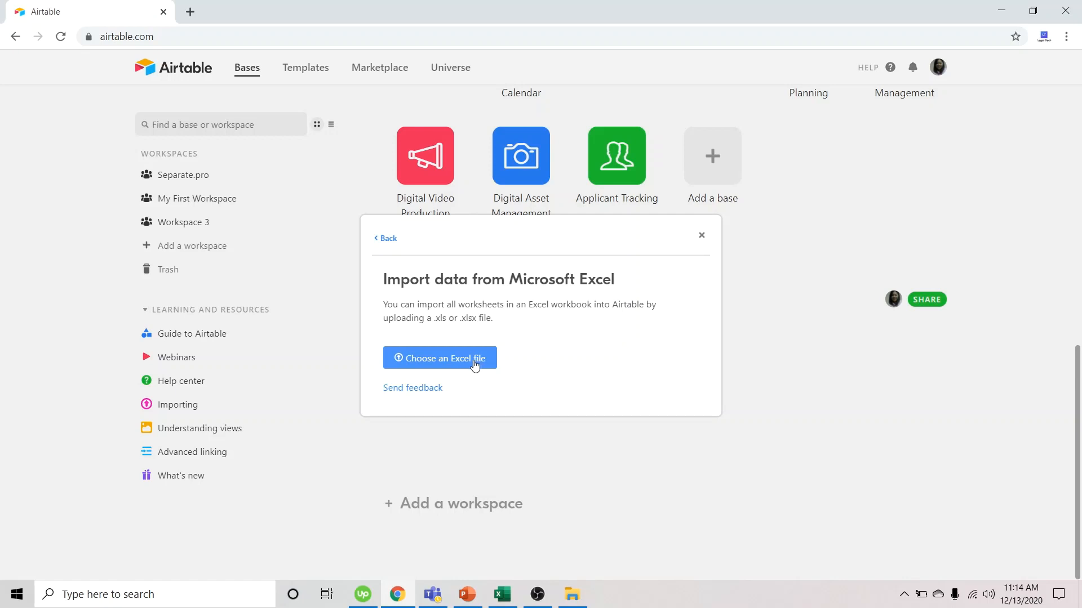
Upload Sample Spreadsheet.xlsx from Documents to create the new Imported Base.
left_click(439, 358)
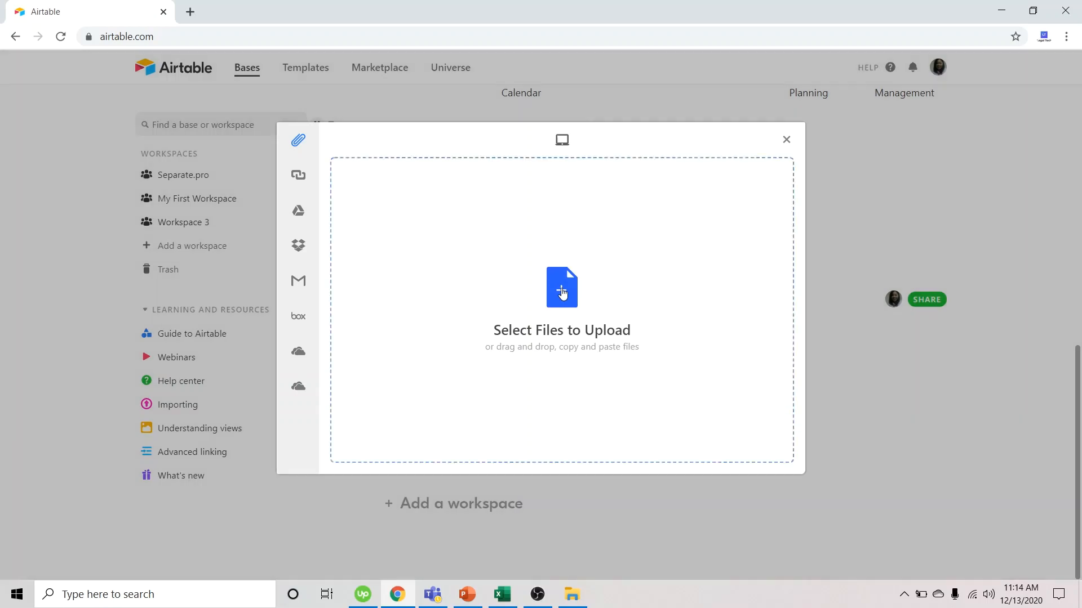
left_click(562, 286)
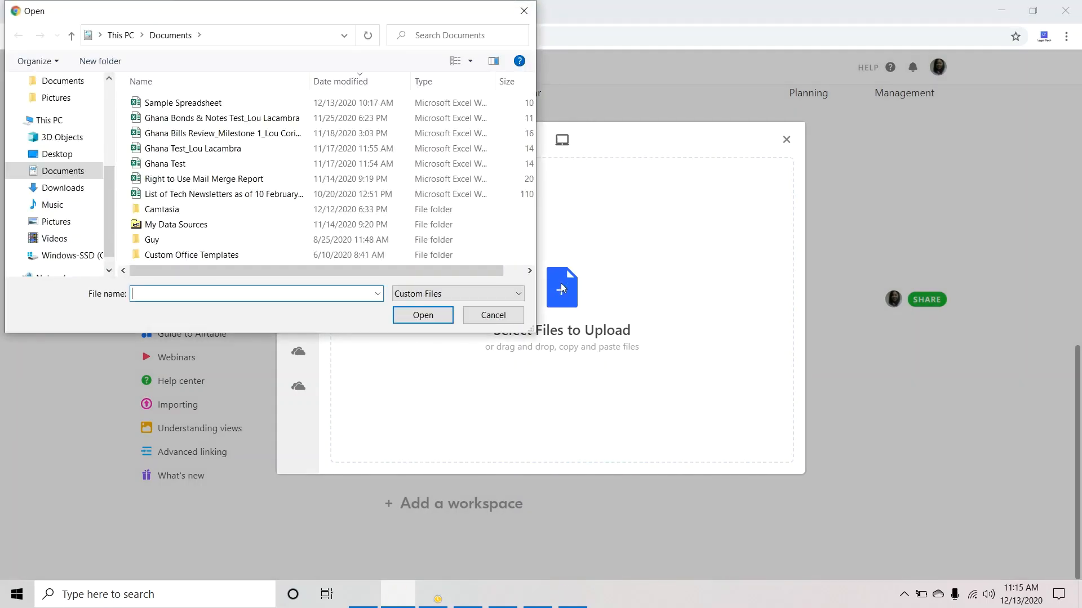
left_click(184, 102)
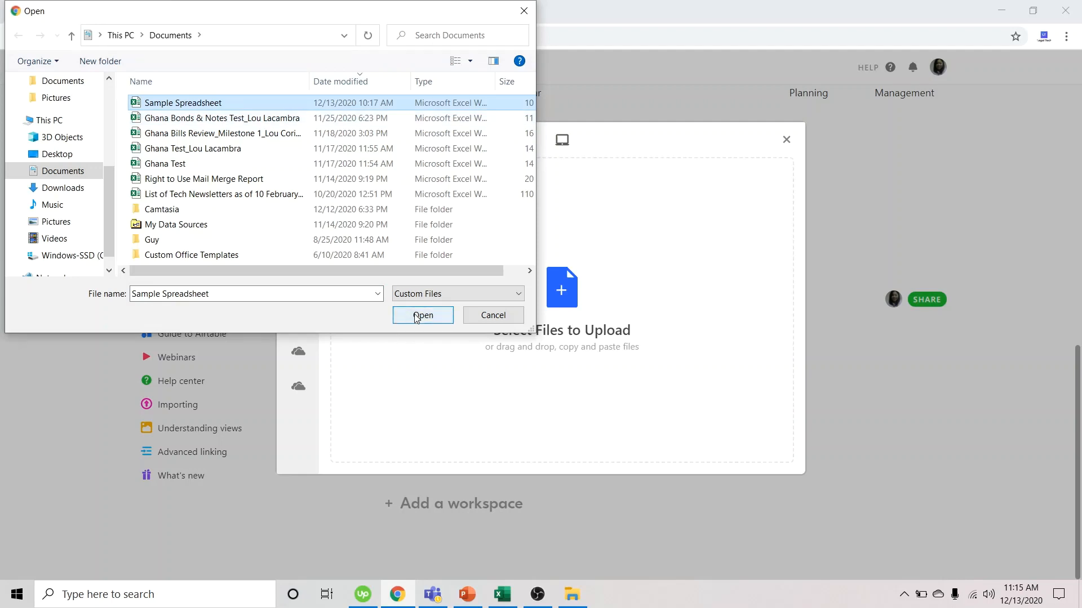
left_click(422, 316)
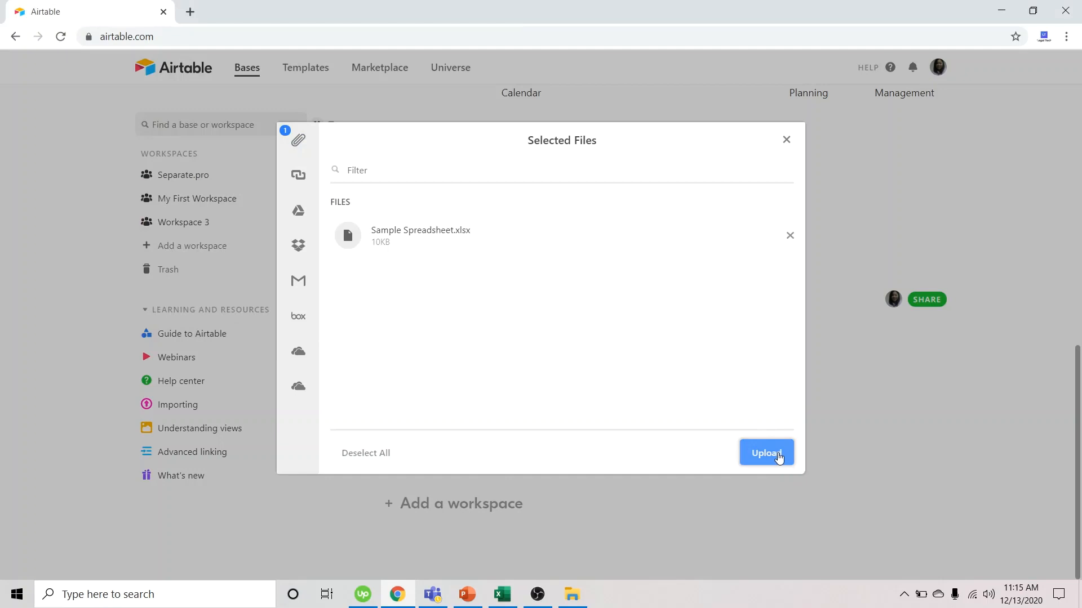
left_click(766, 452)
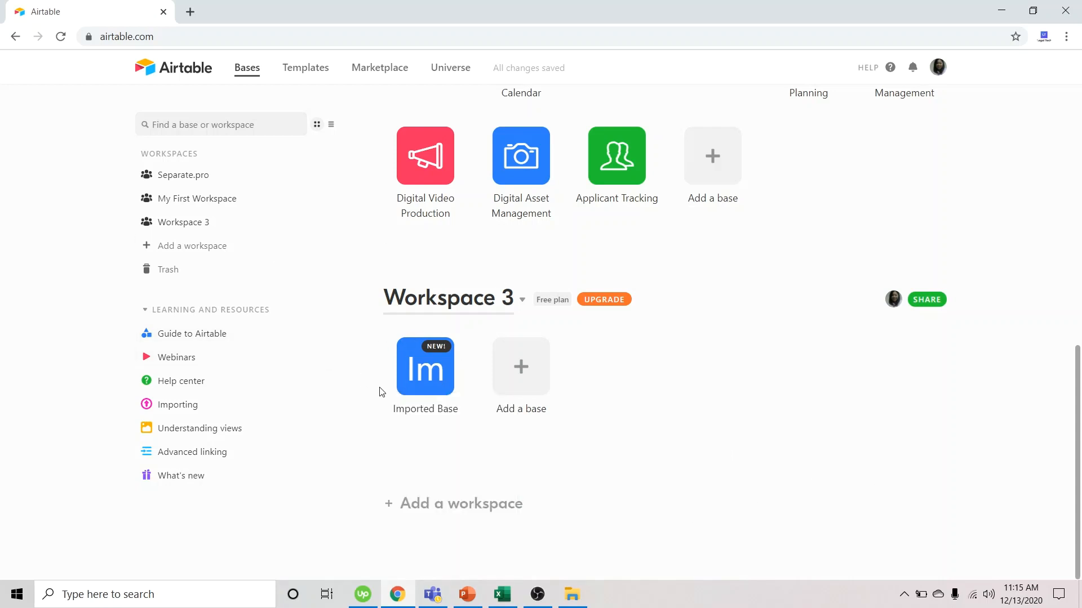
mouse_move(424, 383)
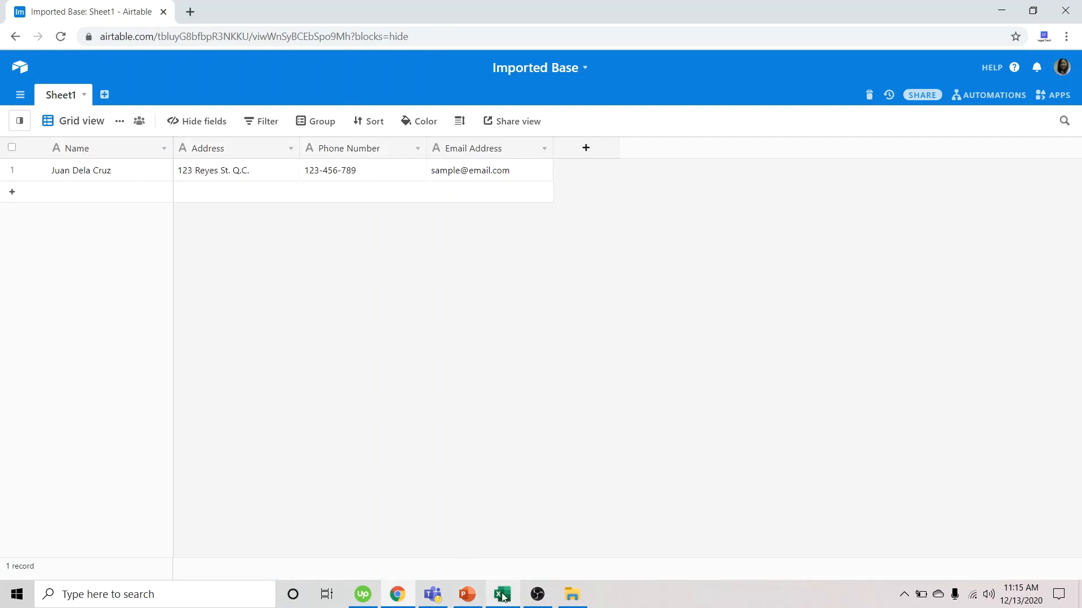
left_click(502, 594)
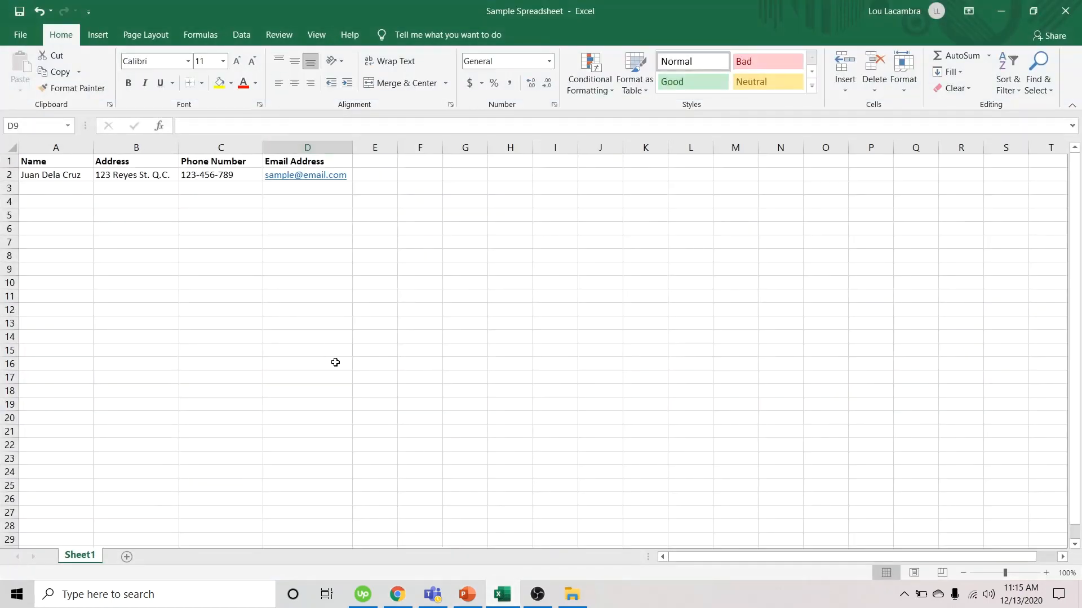
mouse_move(345, 352)
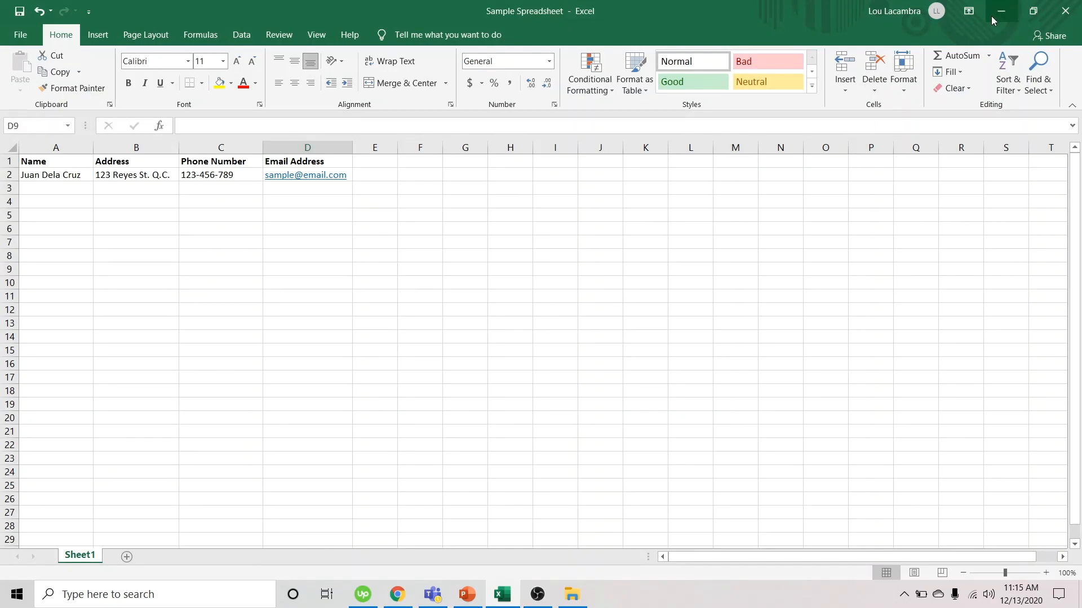
left_click(396, 593)
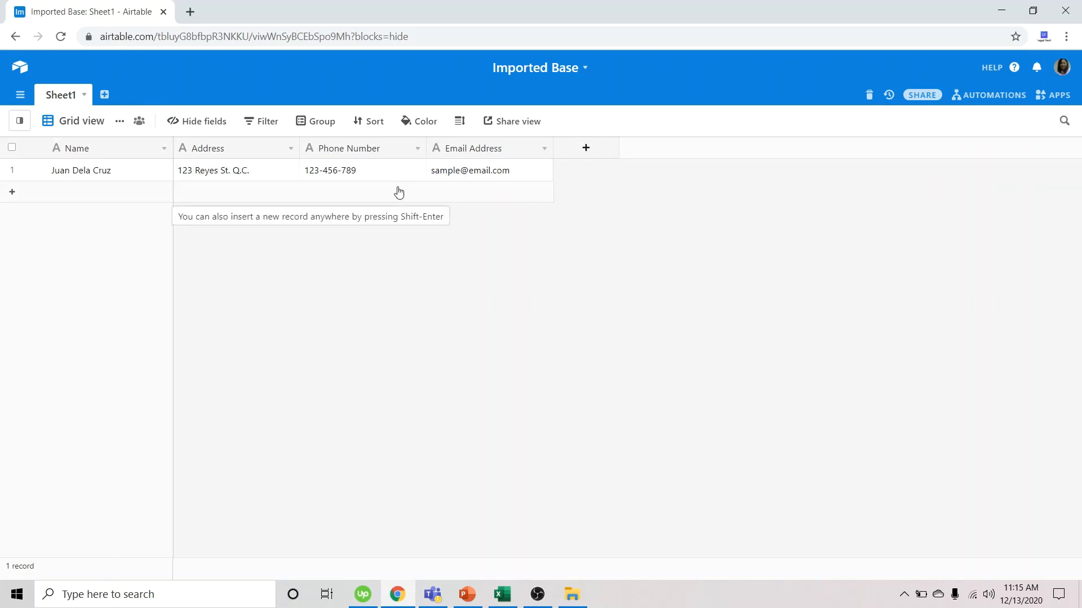
mouse_move(396, 194)
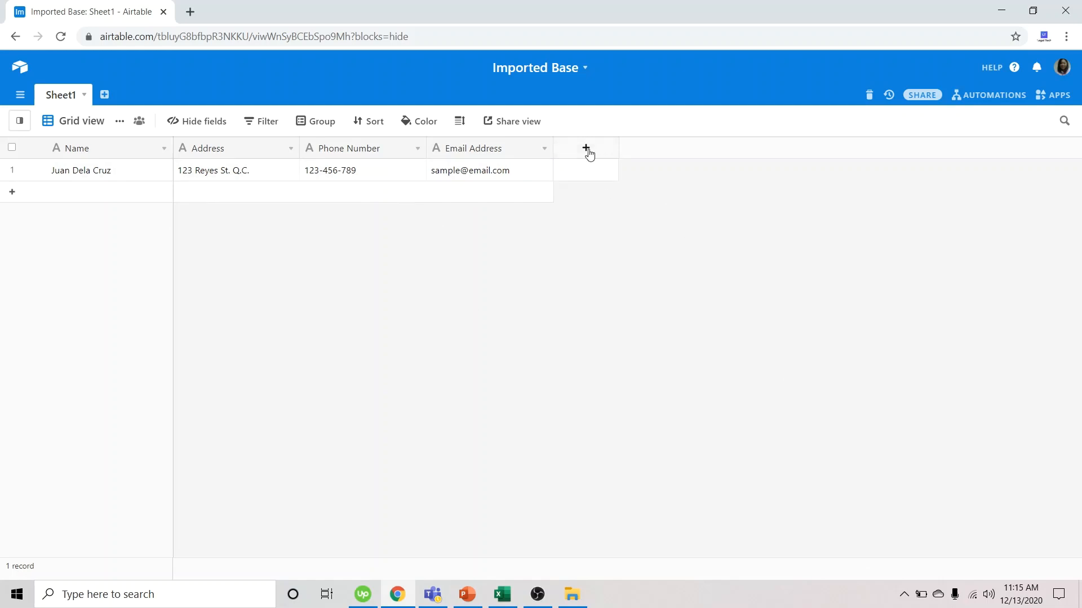
Create a new Attachment-type field called Attachments in Sheet1.
left_click(586, 147)
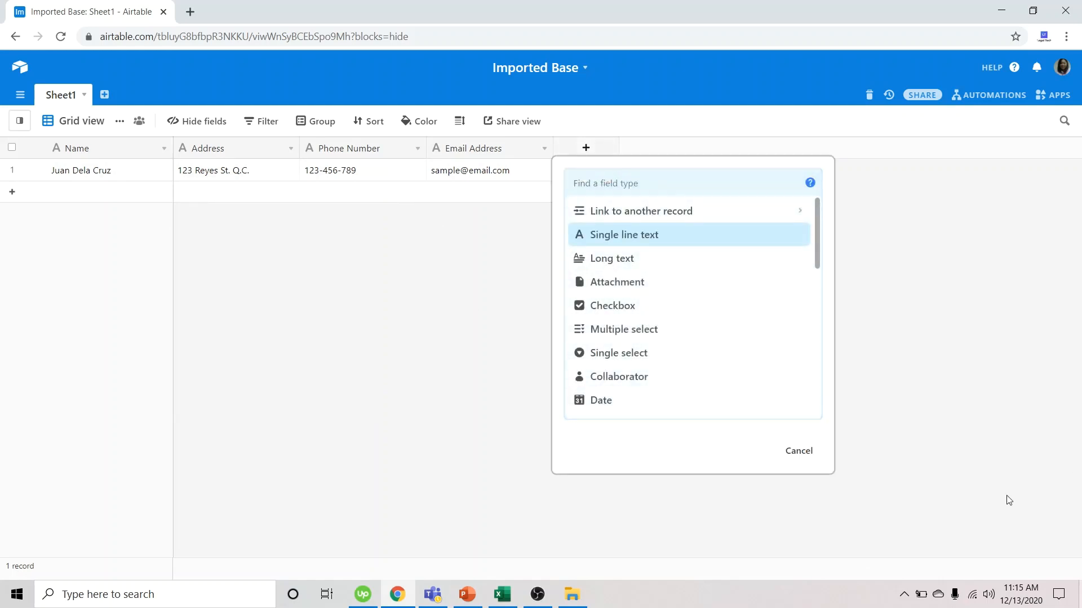
mouse_move(609, 286)
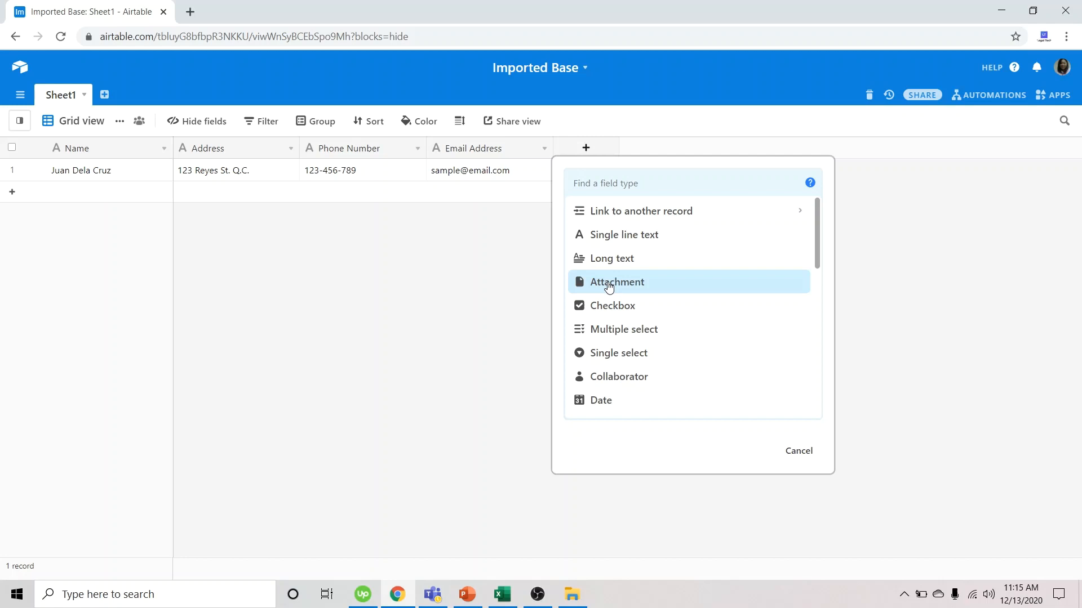
left_click(615, 281)
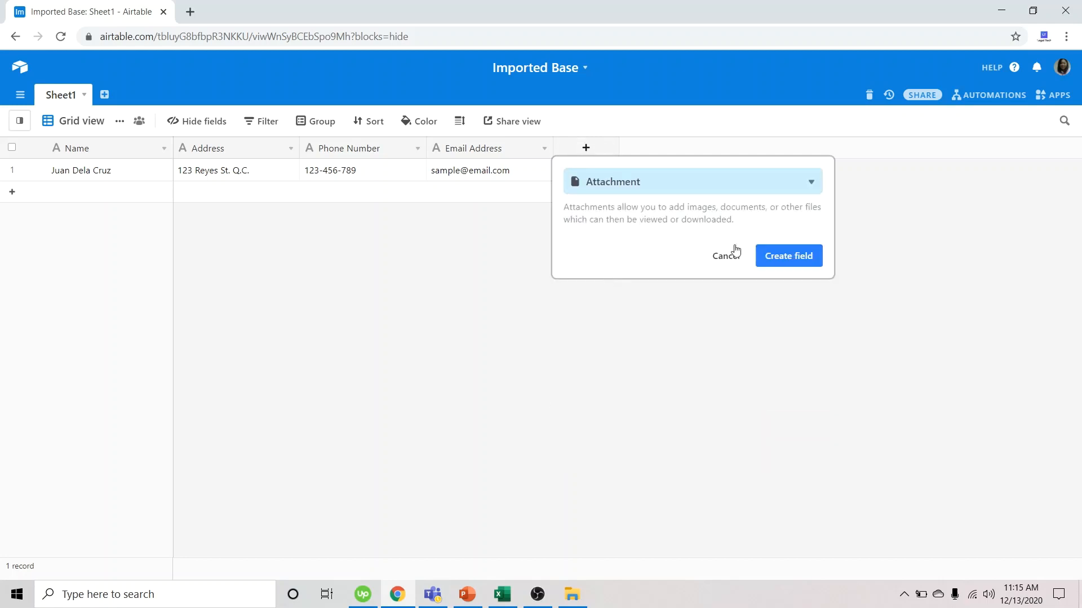
left_click(787, 256)
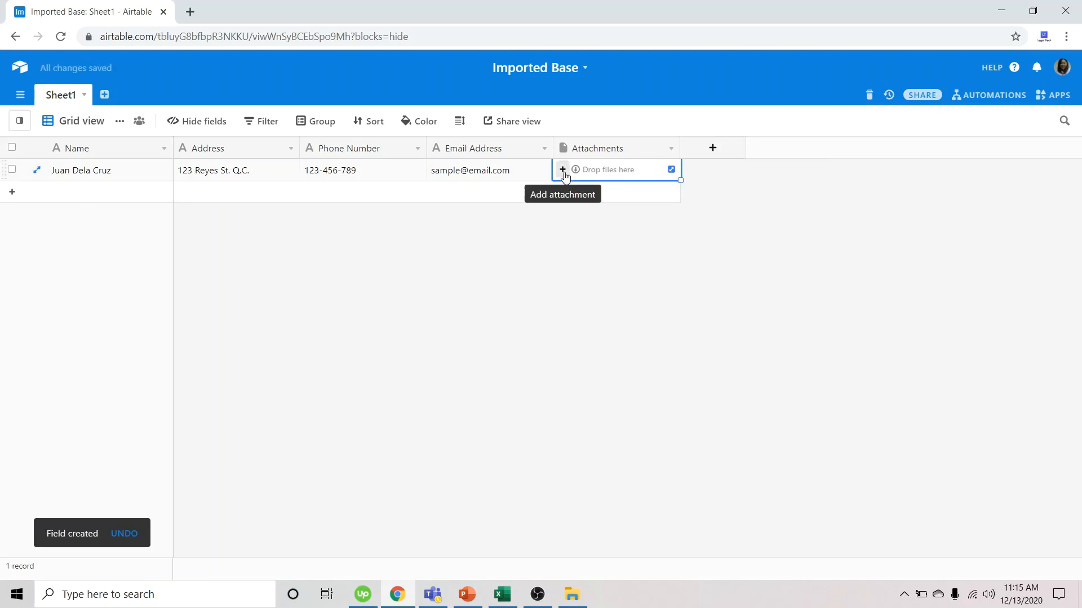
Attach Sample Spreadsheet.xlsx to Juan Dela Cruz's Attachments cell.
left_click(561, 169)
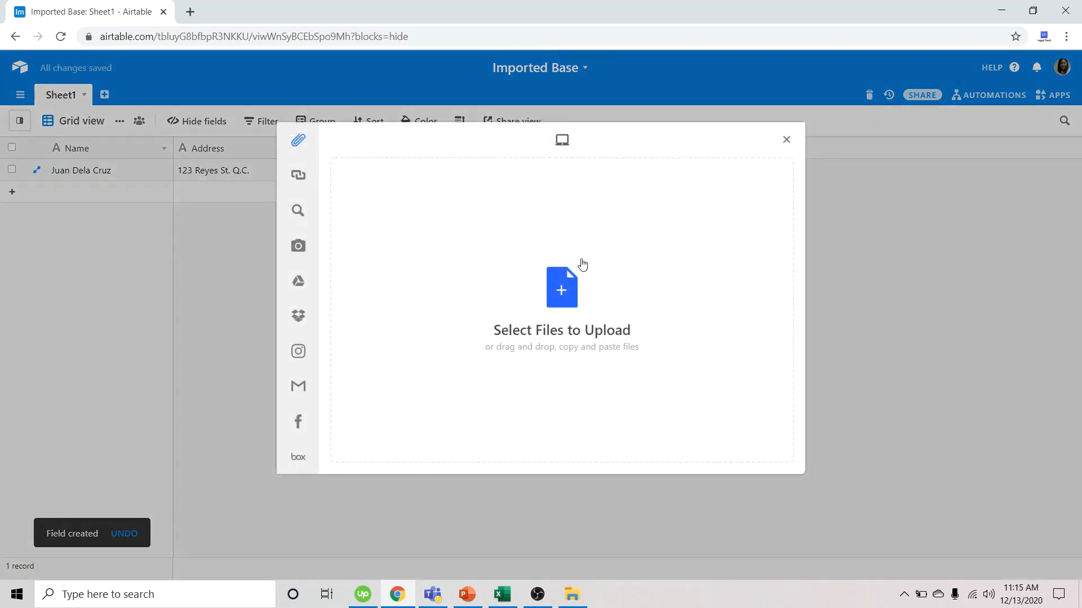
left_click(561, 288)
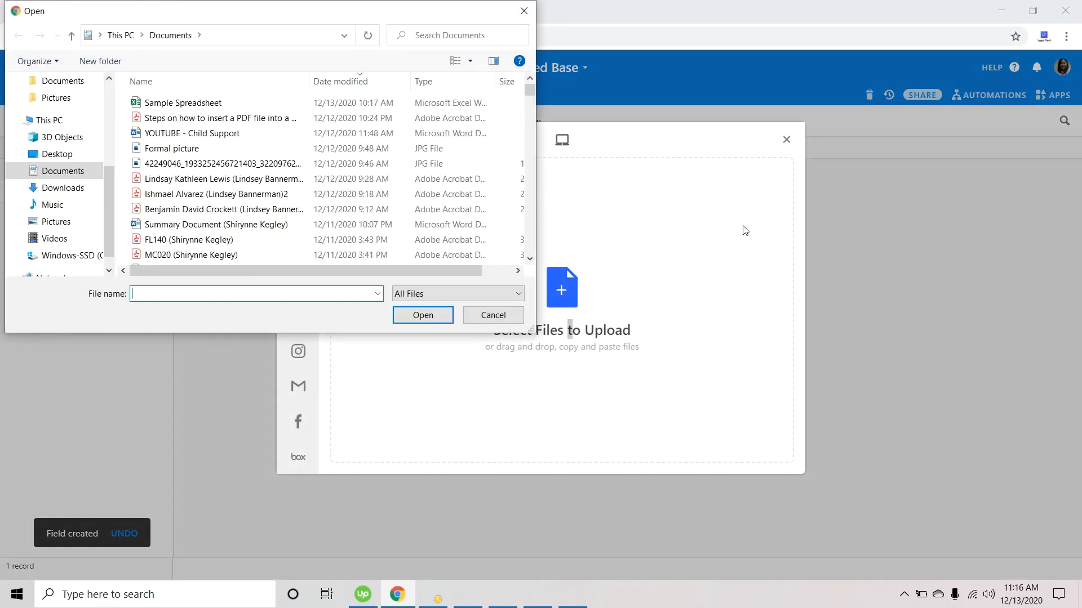
left_click(184, 102)
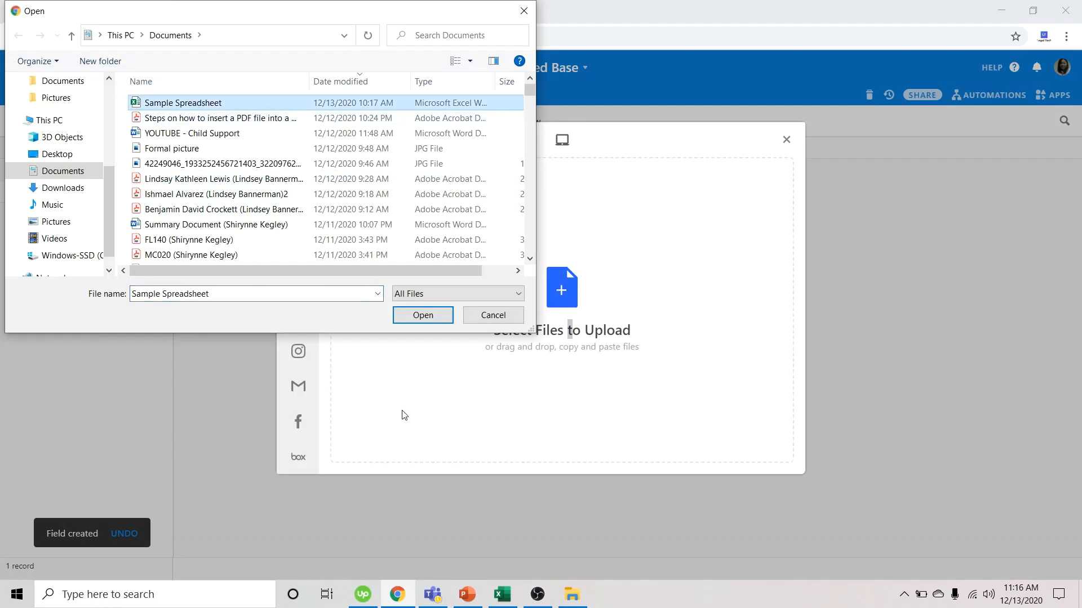
left_click(423, 315)
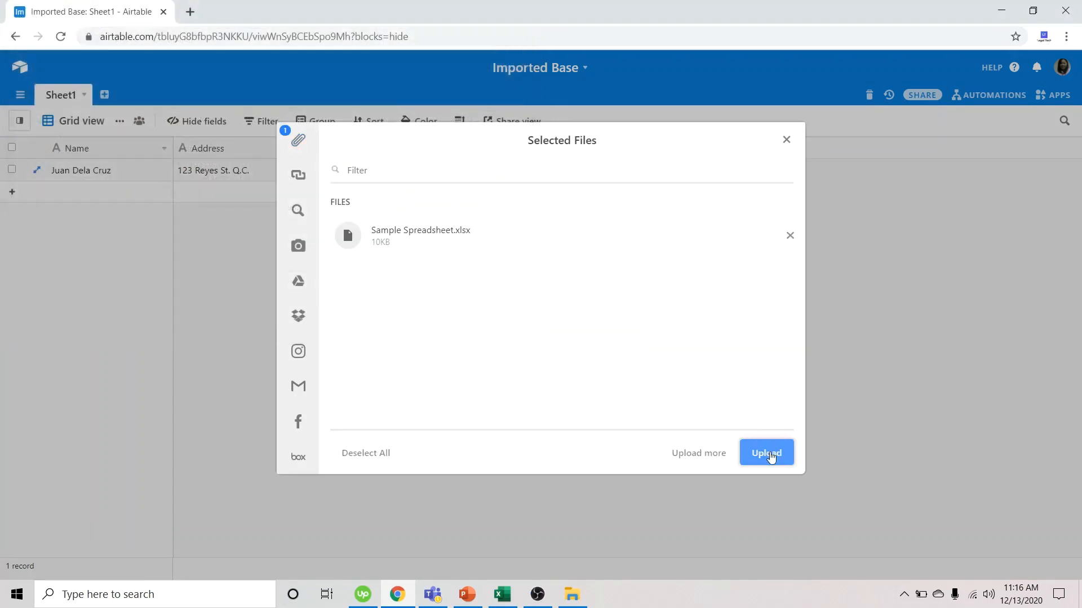
left_click(766, 452)
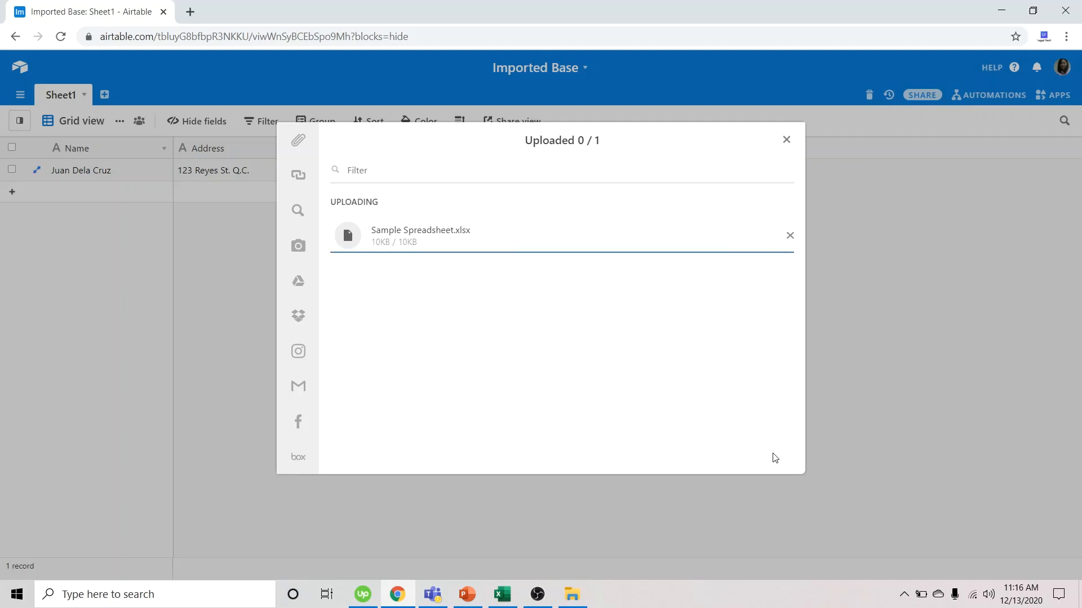
left_click(786, 139)
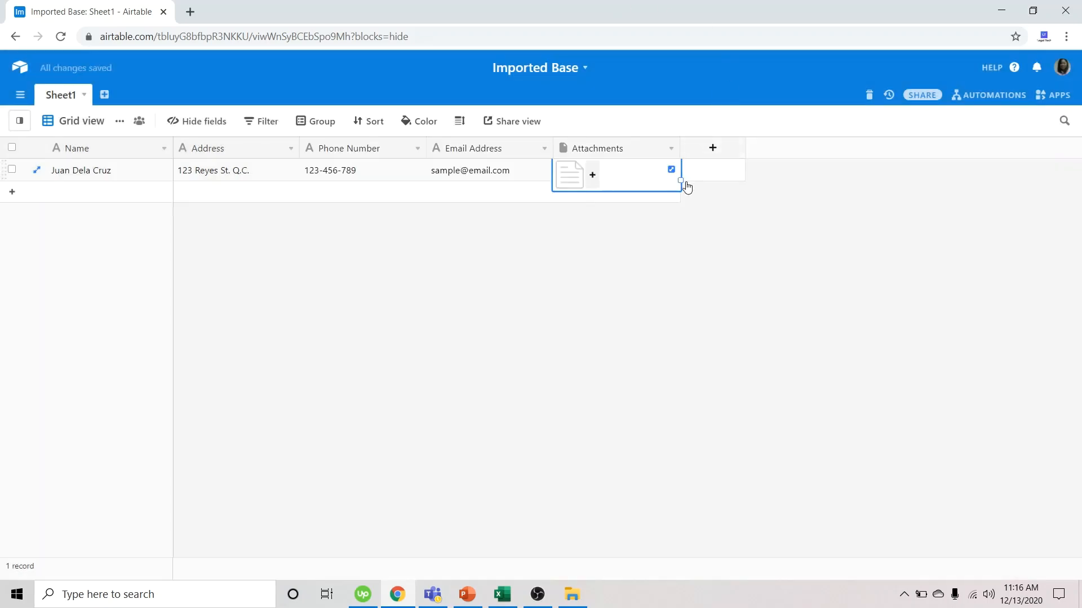
Add a Created time field to Sheet1.
left_click(712, 147)
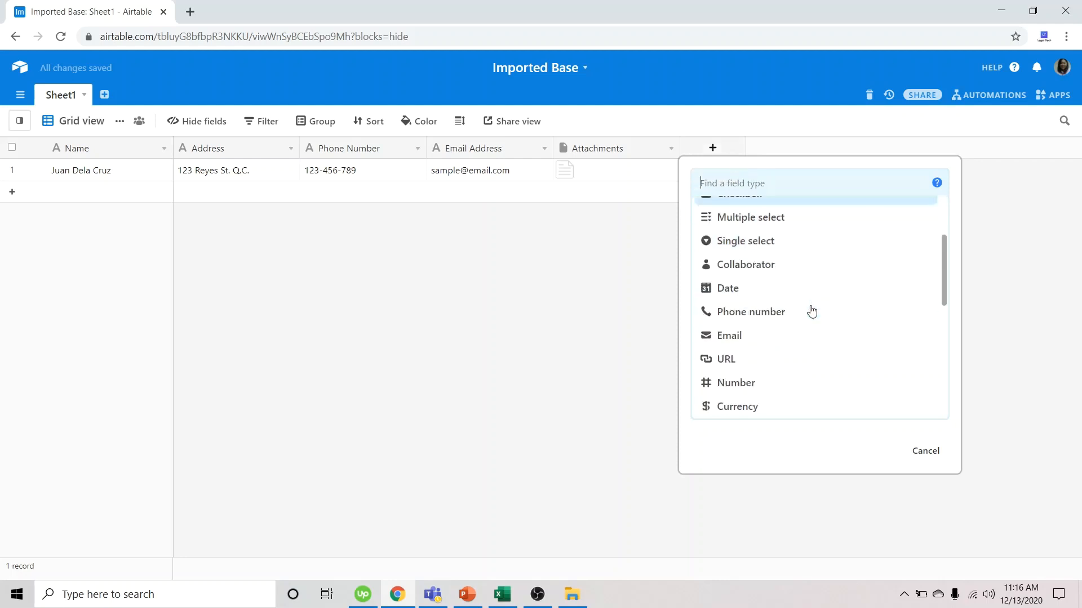
scroll("down", 3)
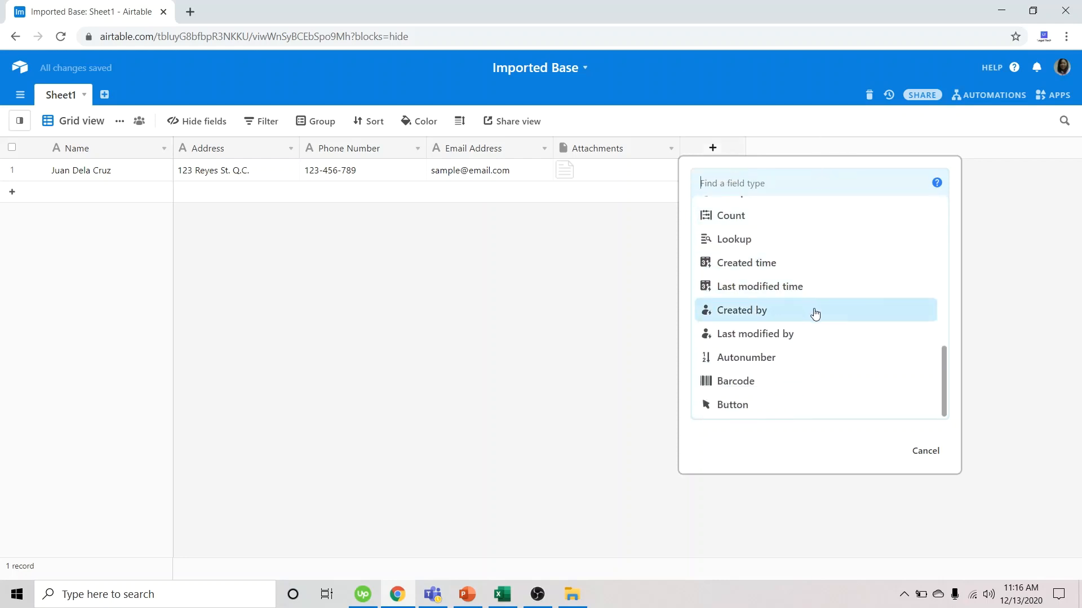
mouse_move(814, 313)
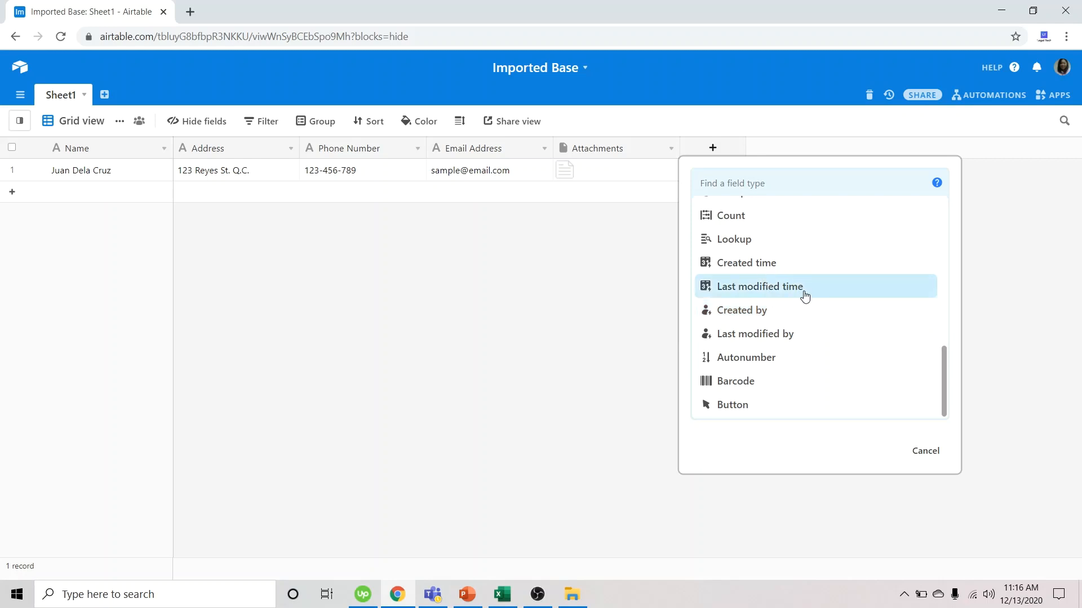
left_click(744, 262)
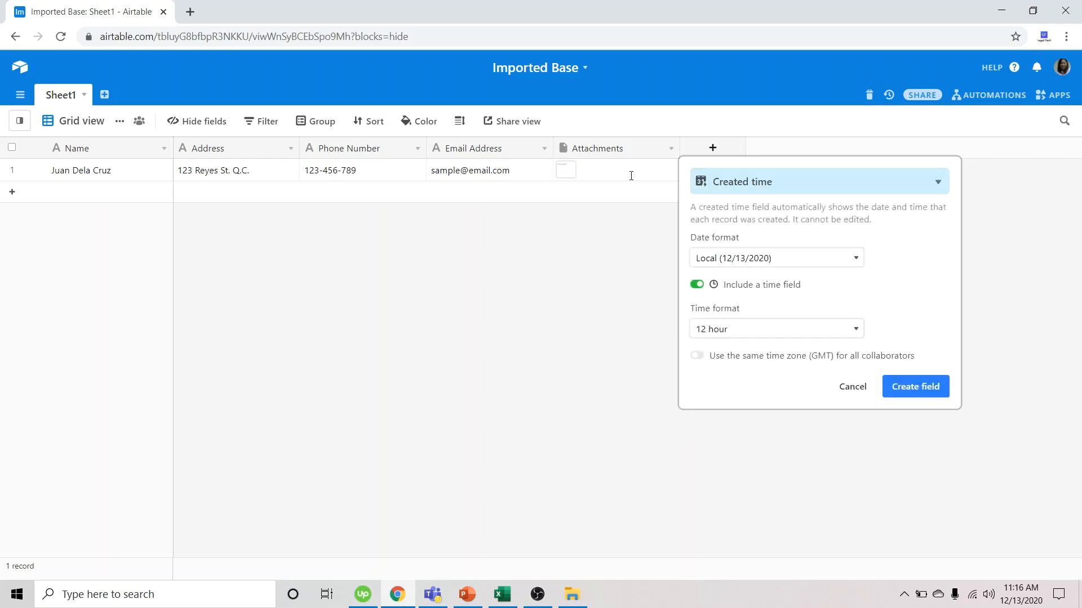
mouse_move(739, 411)
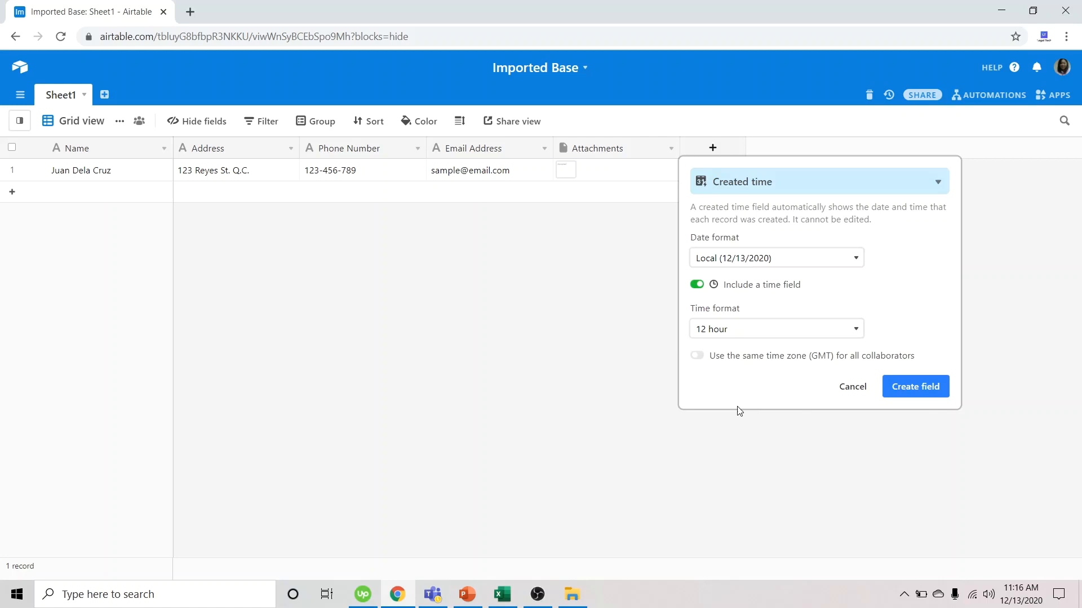
left_click(914, 386)
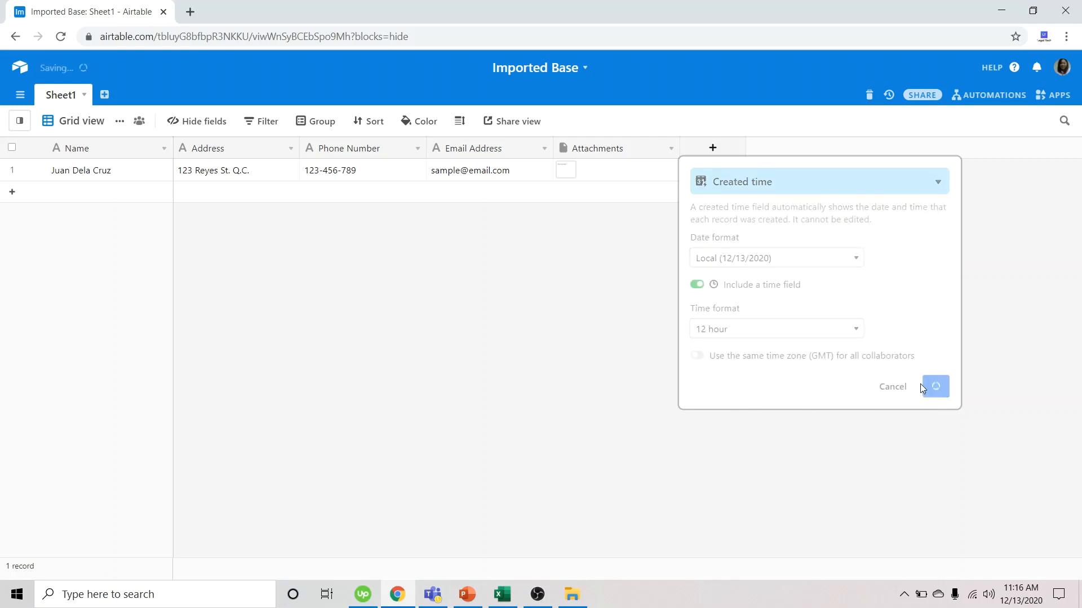
left_click(934, 386)
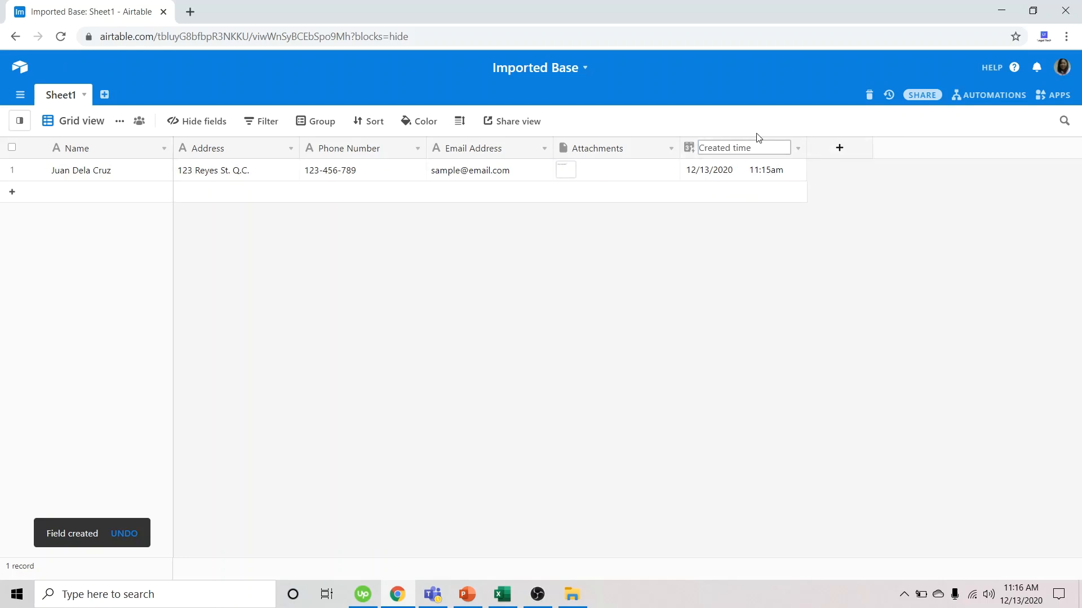
Add a Last modified time field named Last Modified.
left_click(839, 148)
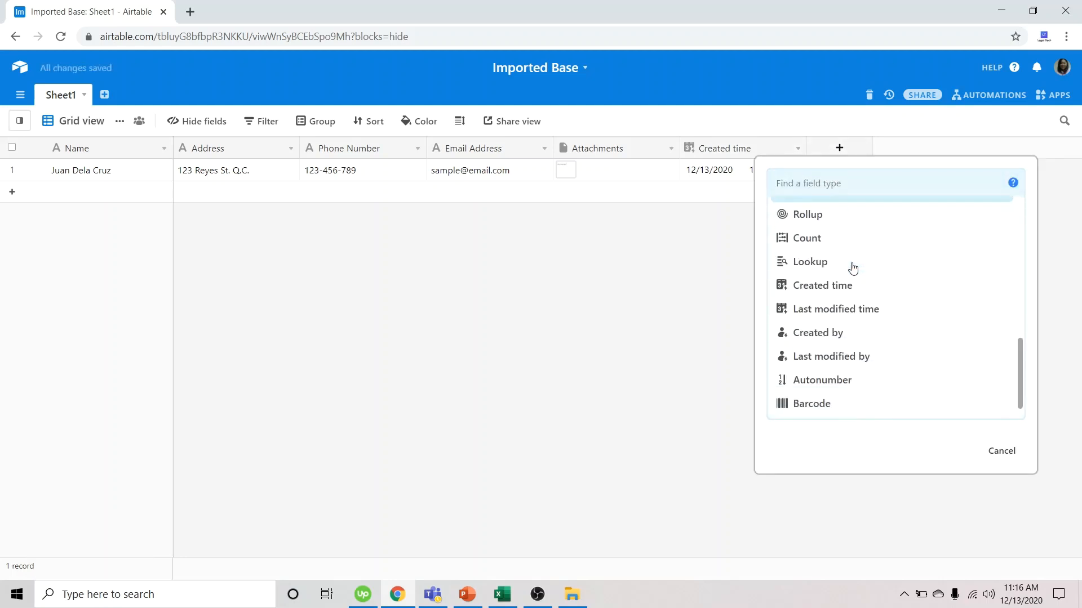
left_click(836, 308)
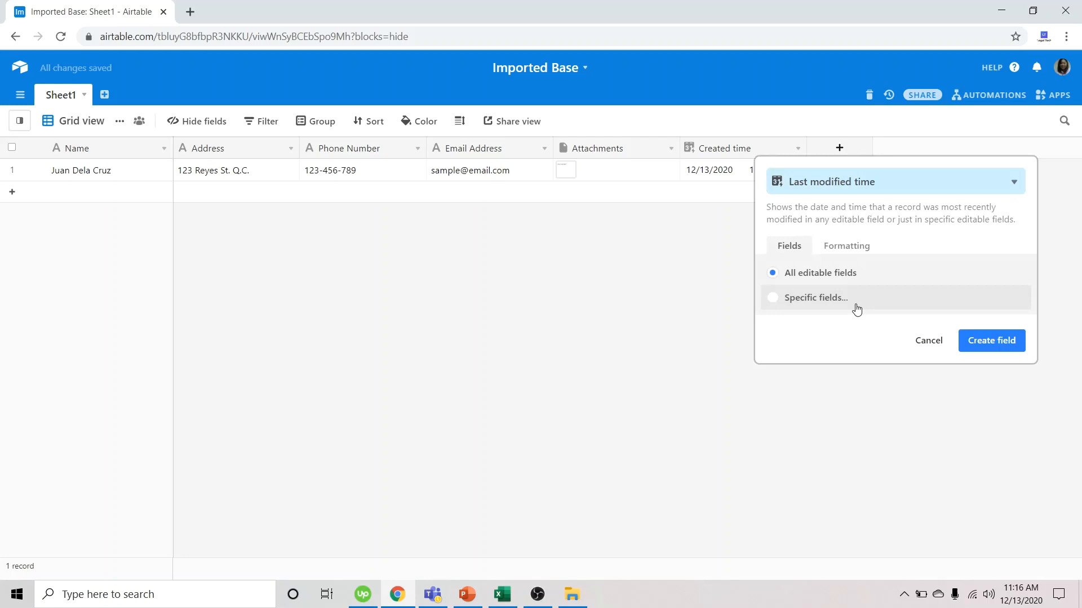
left_click(990, 340)
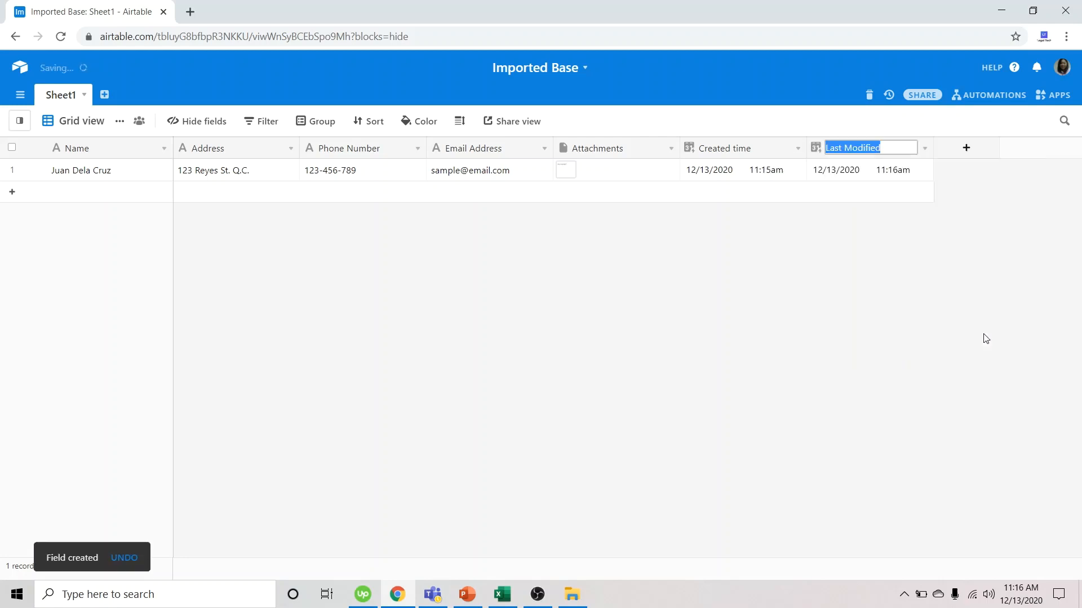
left_click(965, 147)
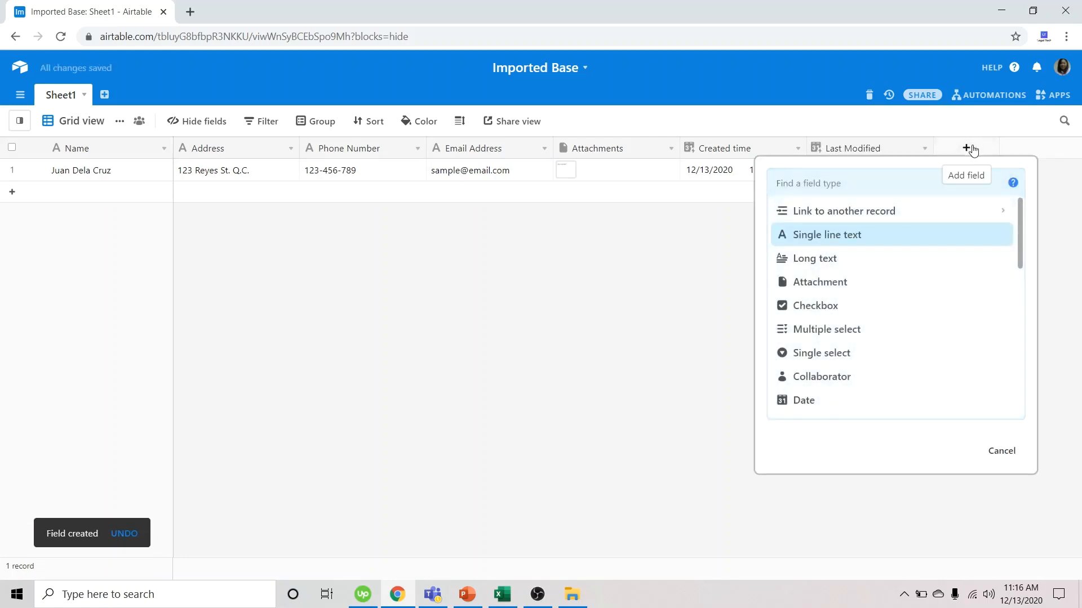
Create a Last modified by field, which shows Lou Corina Lacambra.
scroll("down", 3)
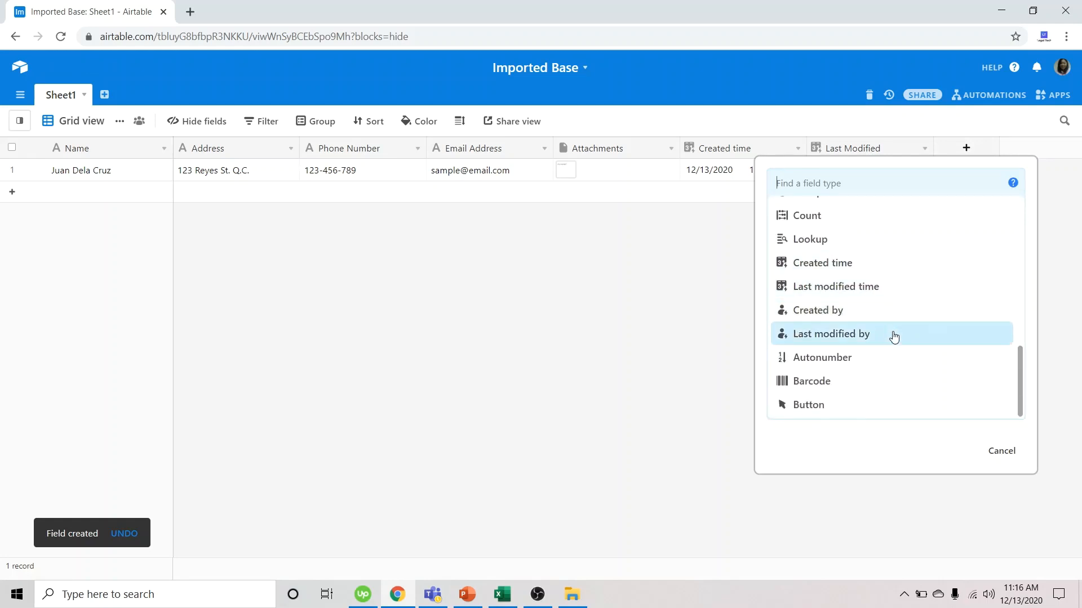
left_click(831, 334)
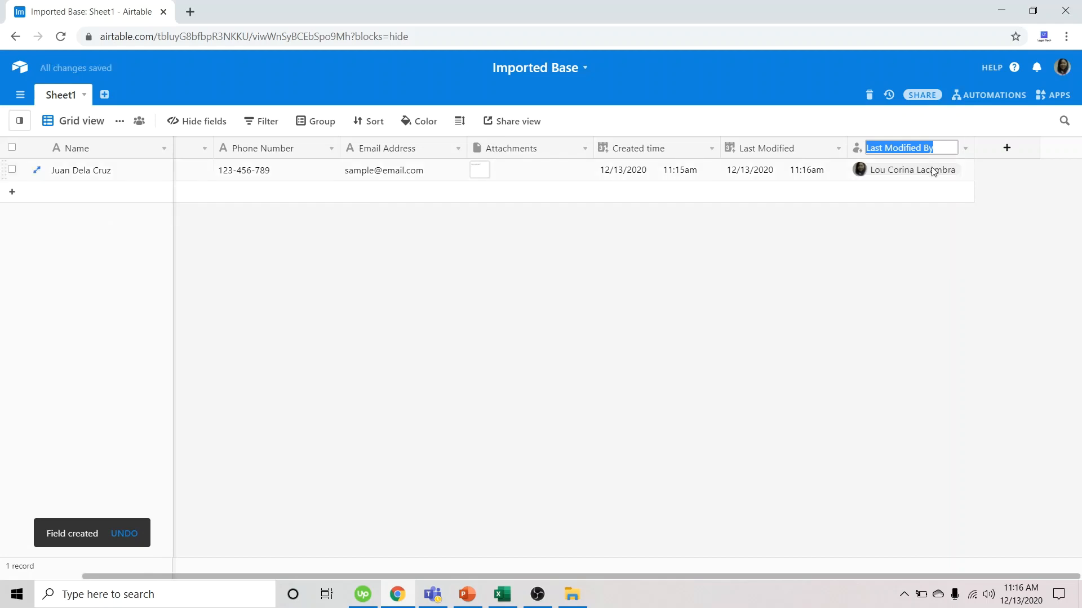
mouse_move(866, 183)
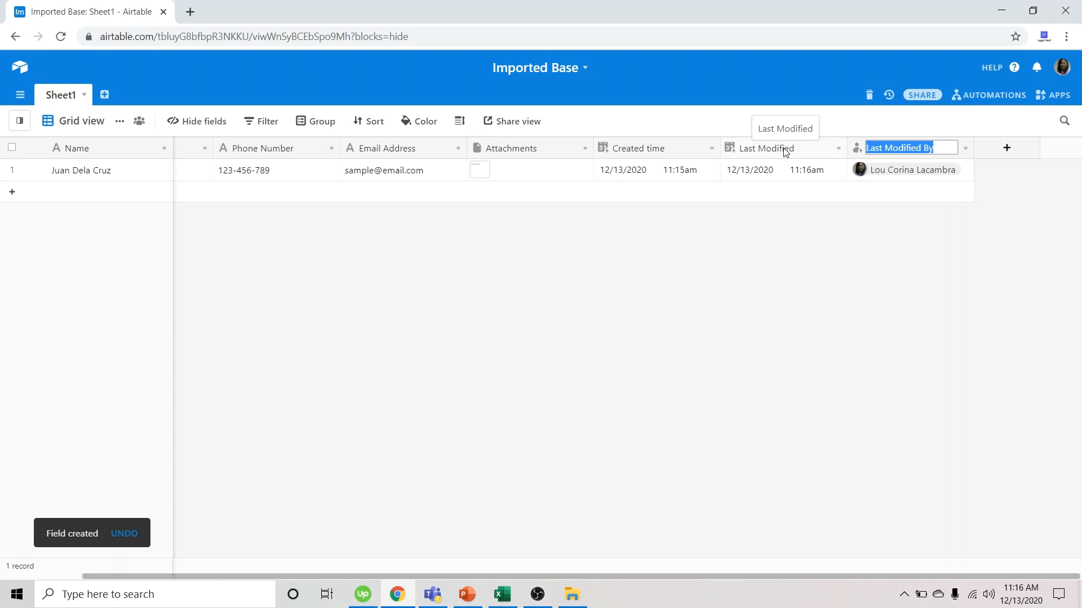
mouse_move(855, 162)
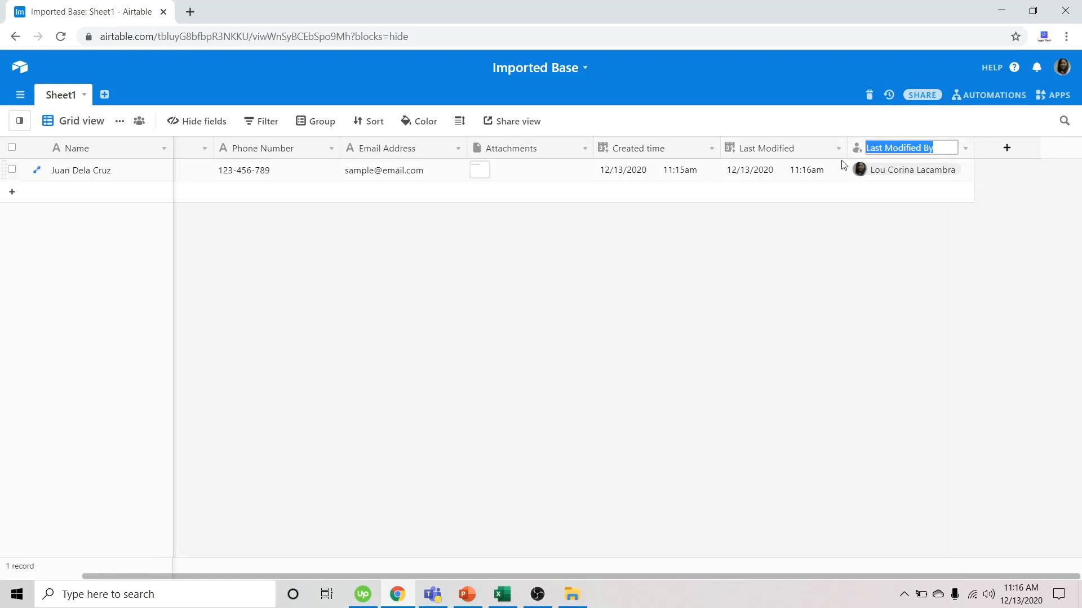
mouse_move(829, 169)
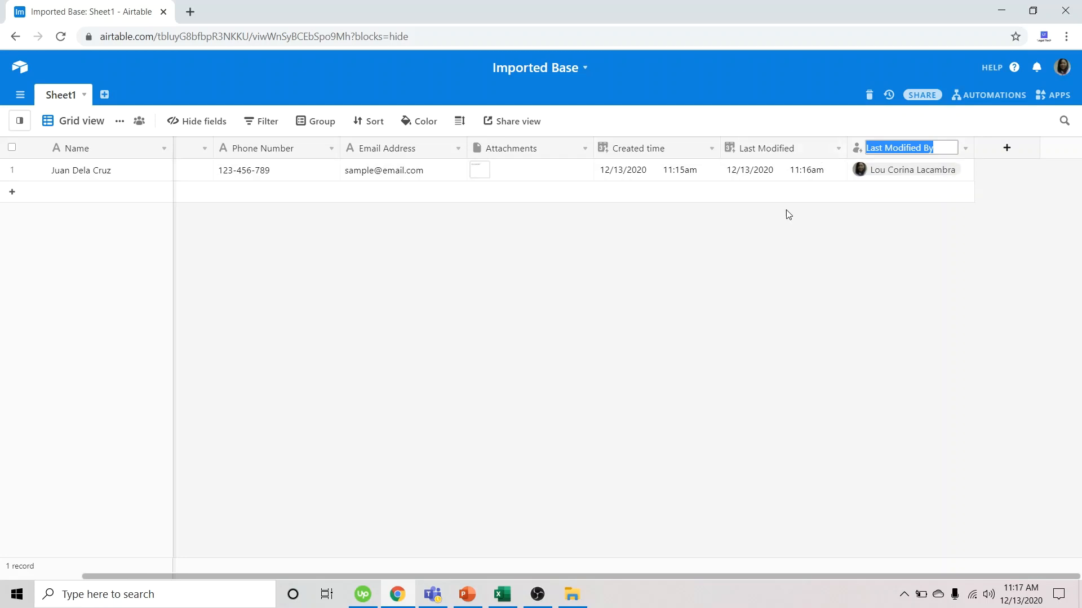
left_click(12, 191)
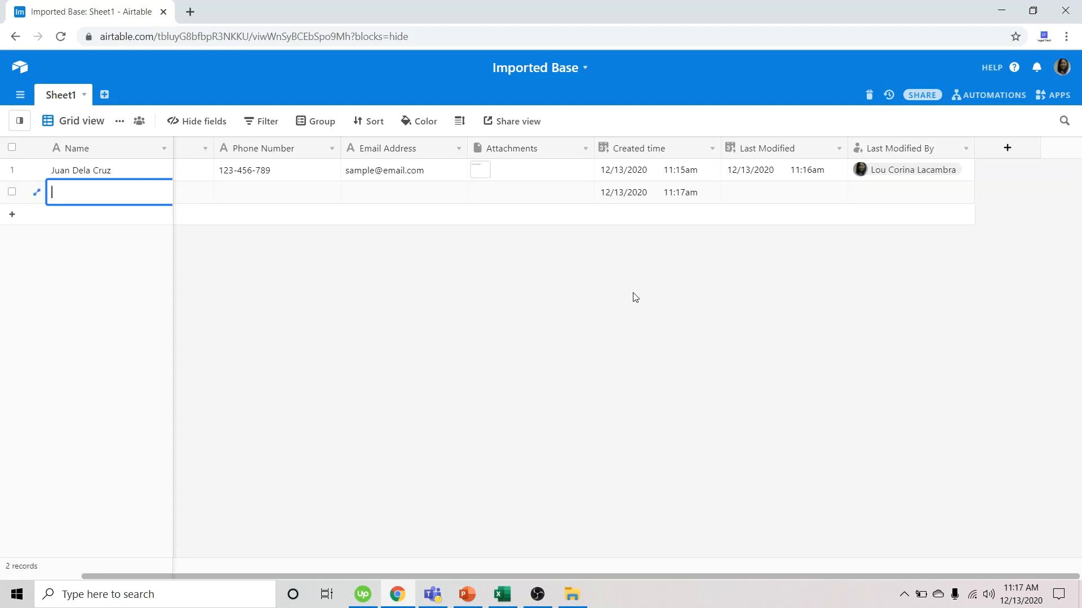
mouse_move(104, 94)
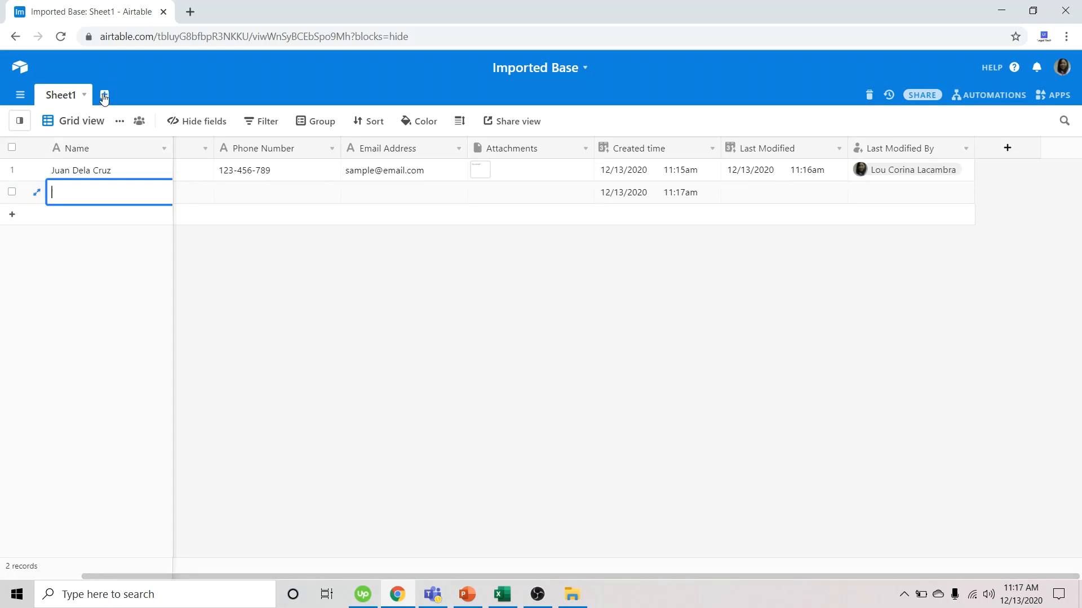
Open the Import data source list for adding a new table to the base.
left_click(104, 95)
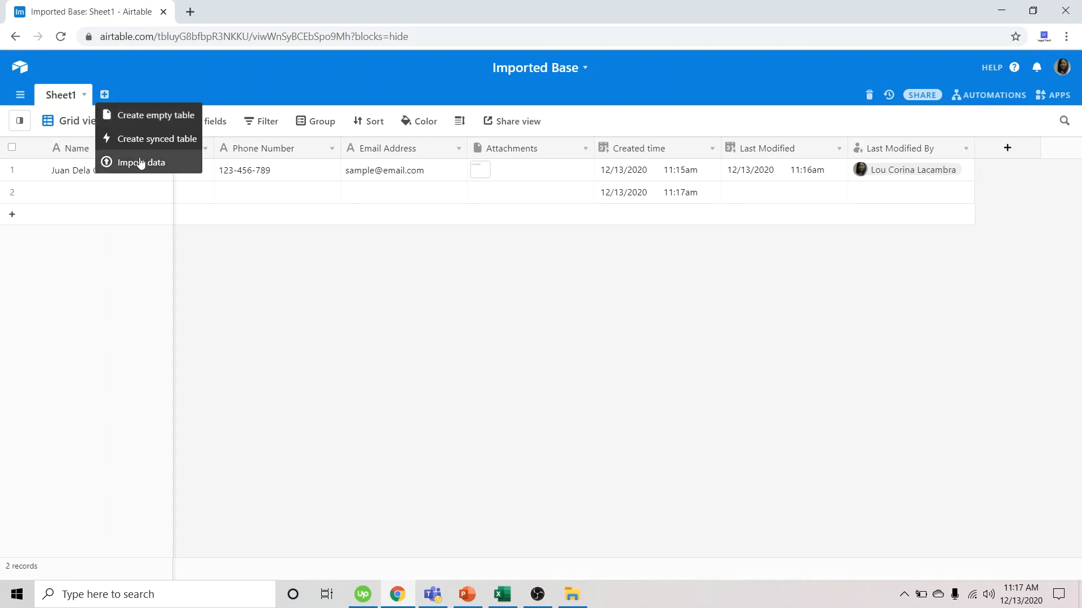
left_click(141, 162)
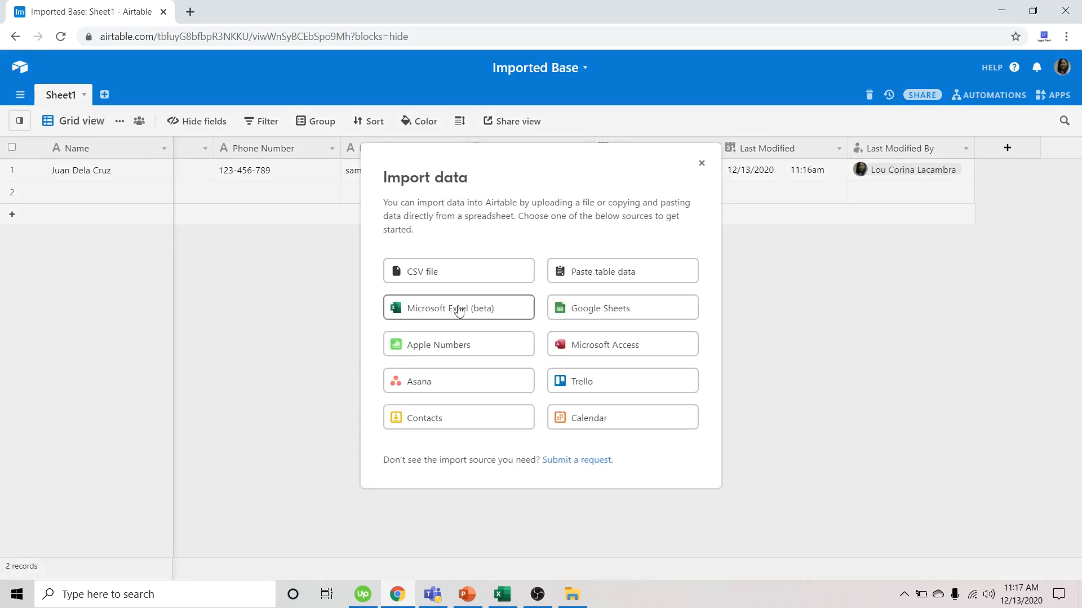
Import Sample Spreadsheet.xlsx through Microsoft Excel (beta) as the new table Sheet1 2.
left_click(458, 308)
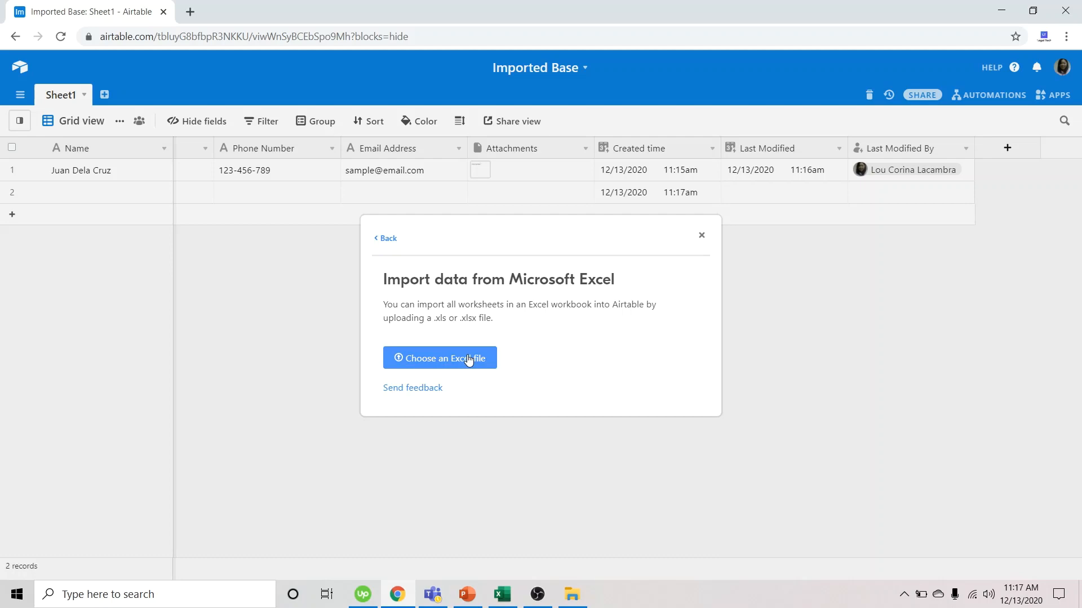
left_click(440, 359)
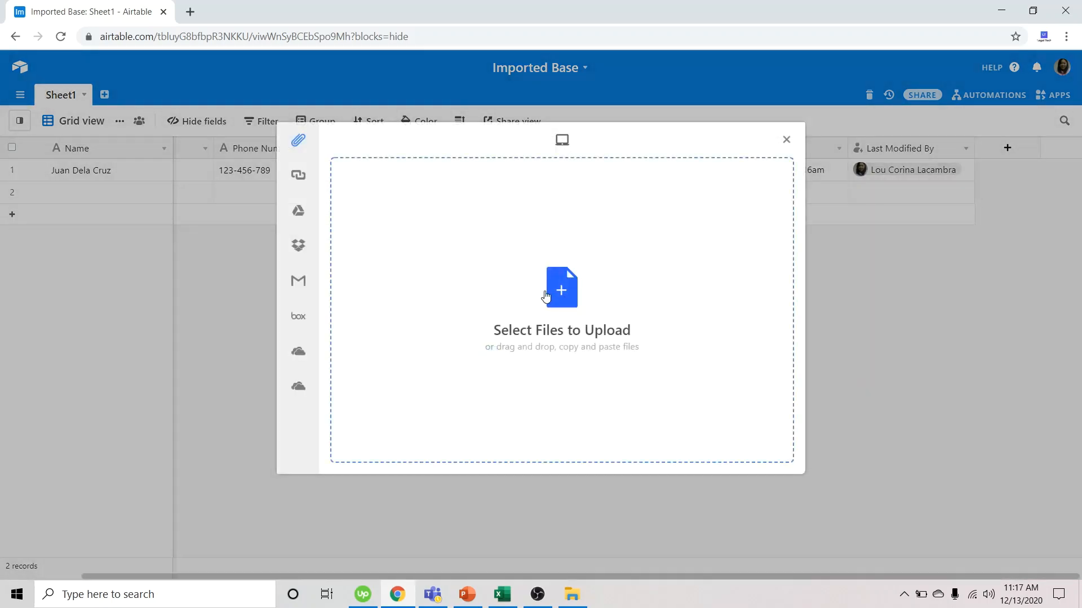
left_click(561, 287)
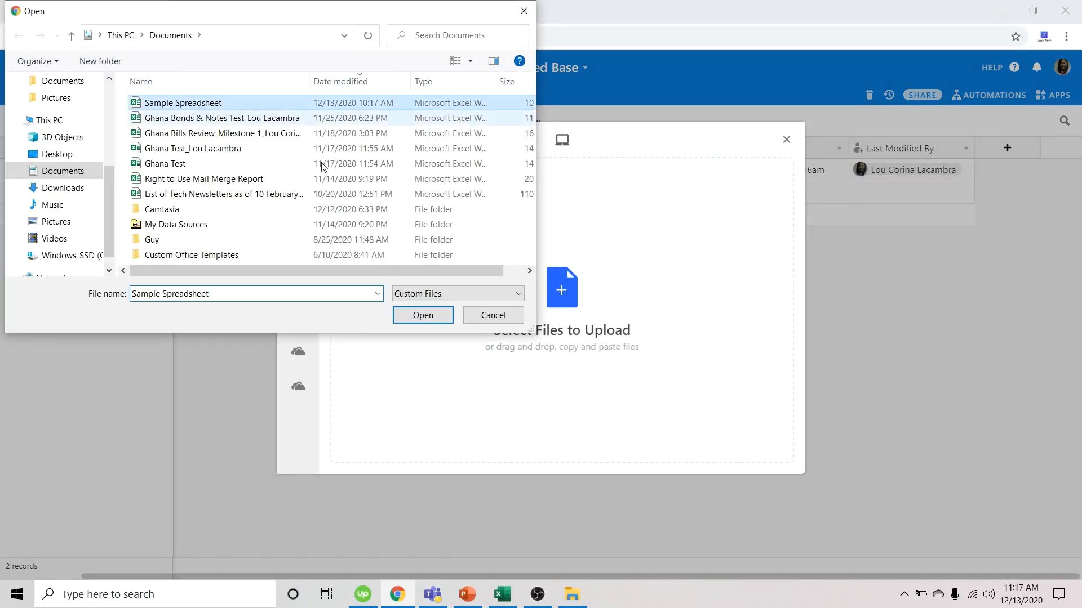
left_click(422, 316)
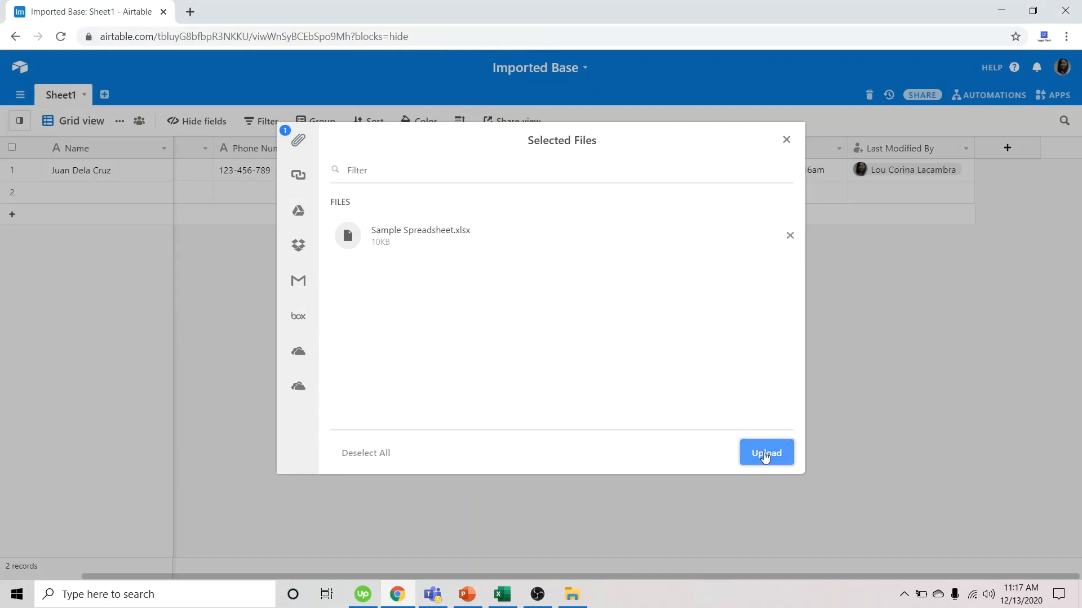
left_click(765, 452)
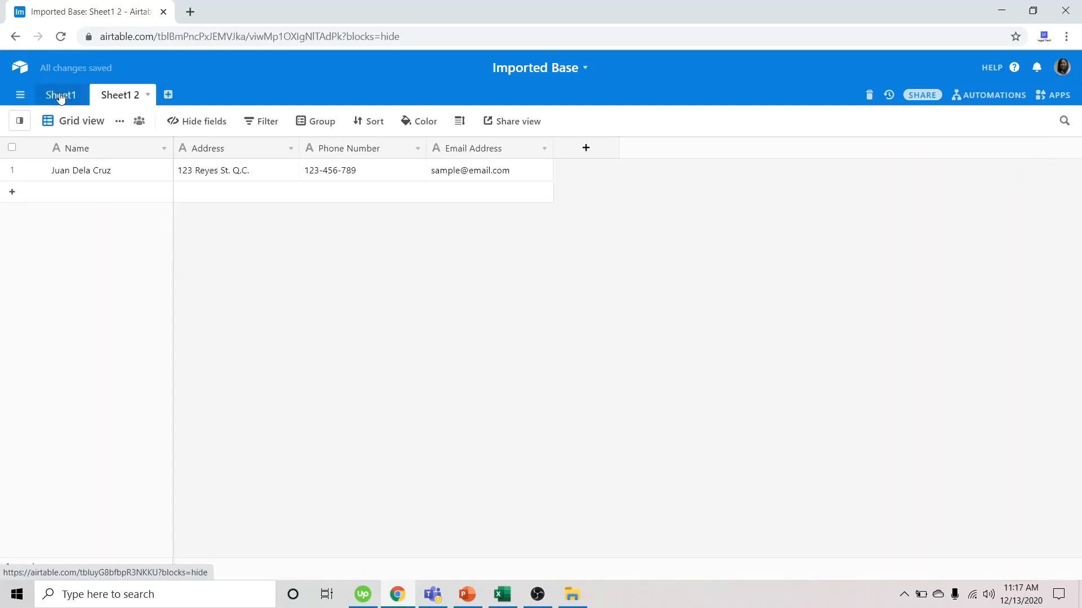
Switch between the Sheet1 and Sheet1 2 tables to compare them, ending on Sheet1.
left_click(60, 95)
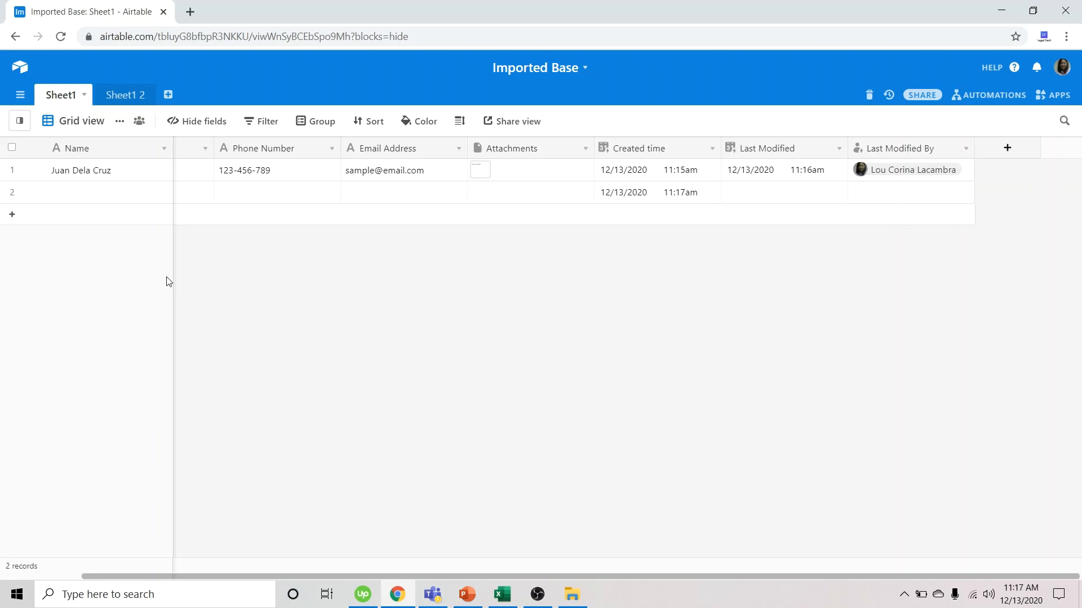
left_click(120, 95)
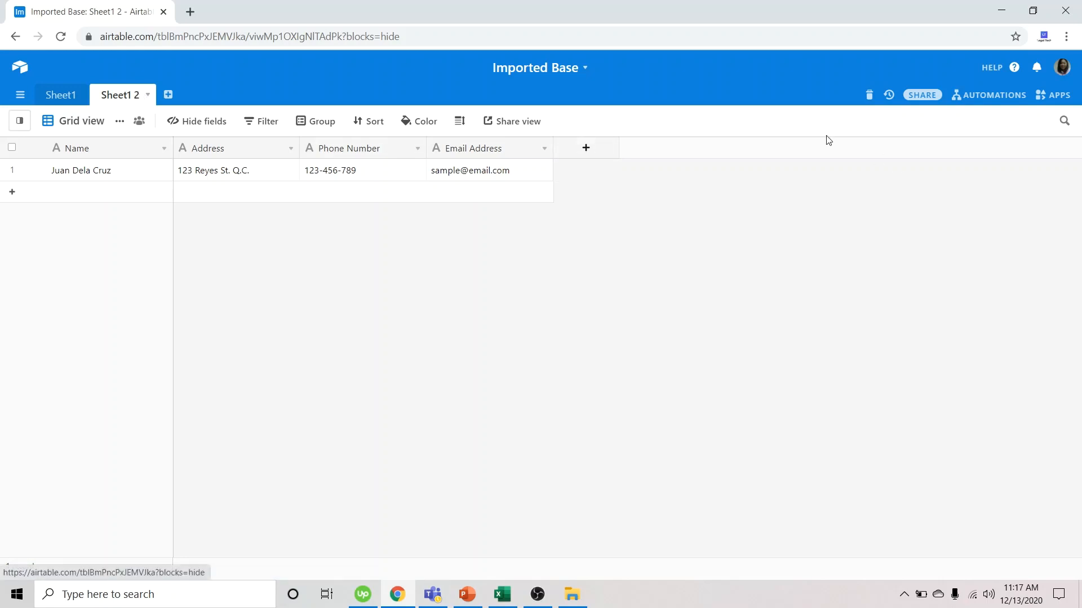
left_click(61, 95)
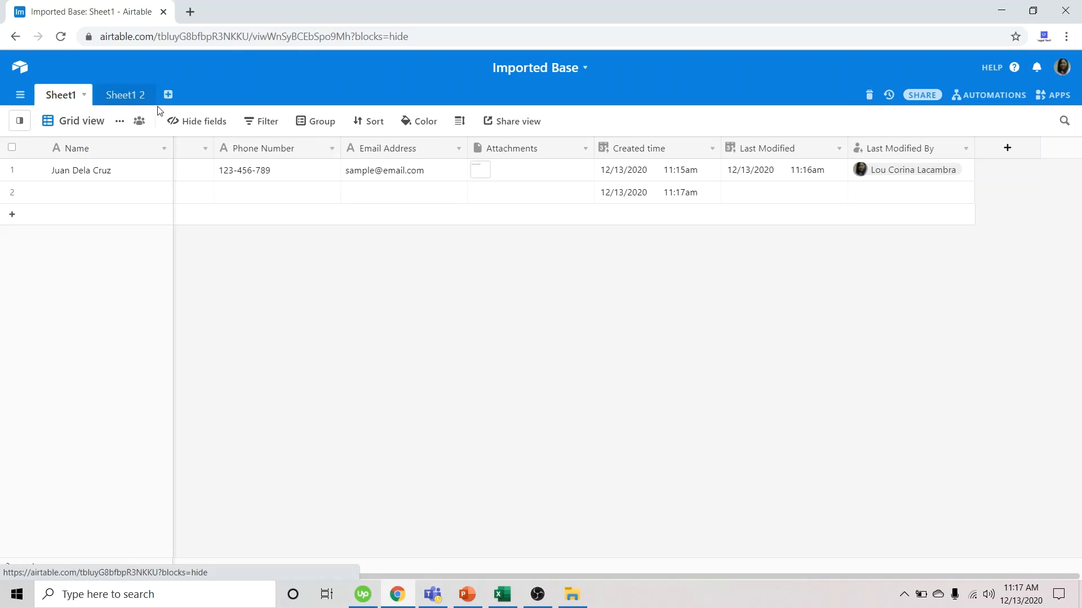
mouse_move(542, 96)
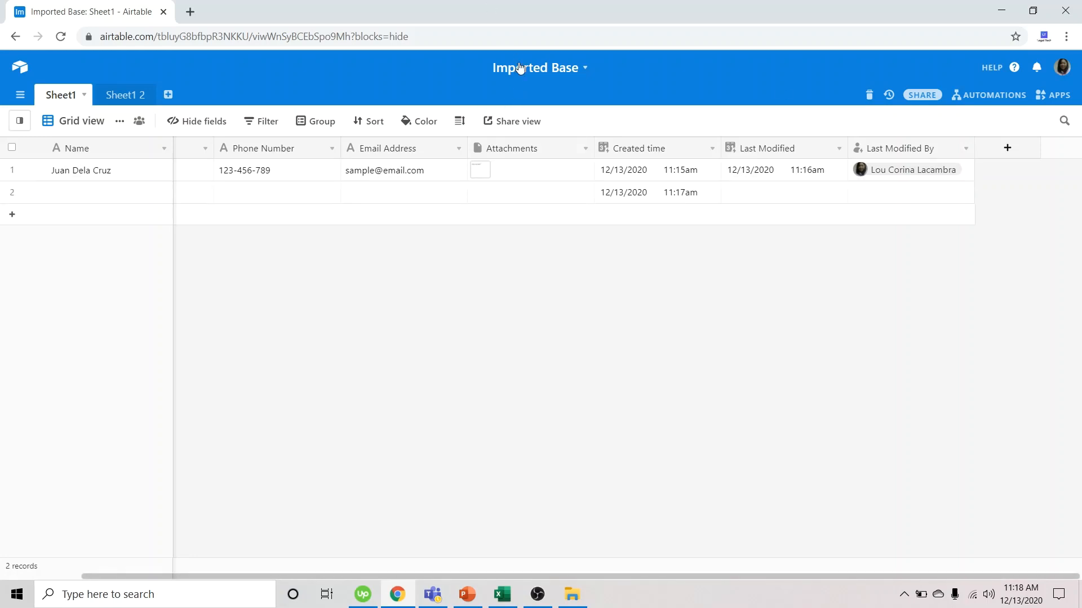
Open the options menu for Imported Base.
left_click(540, 67)
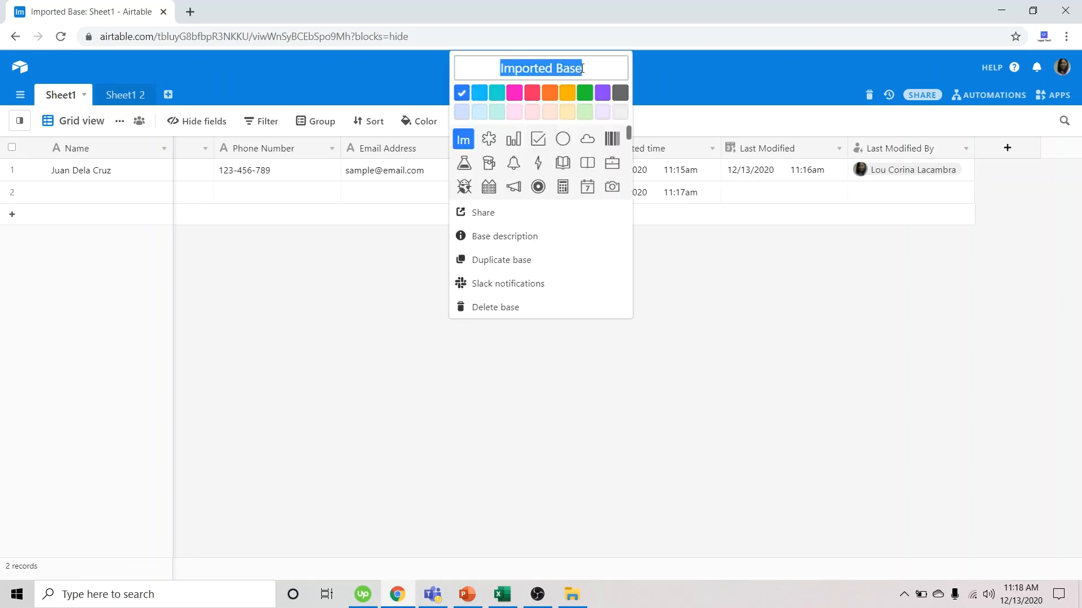
mouse_move(509, 312)
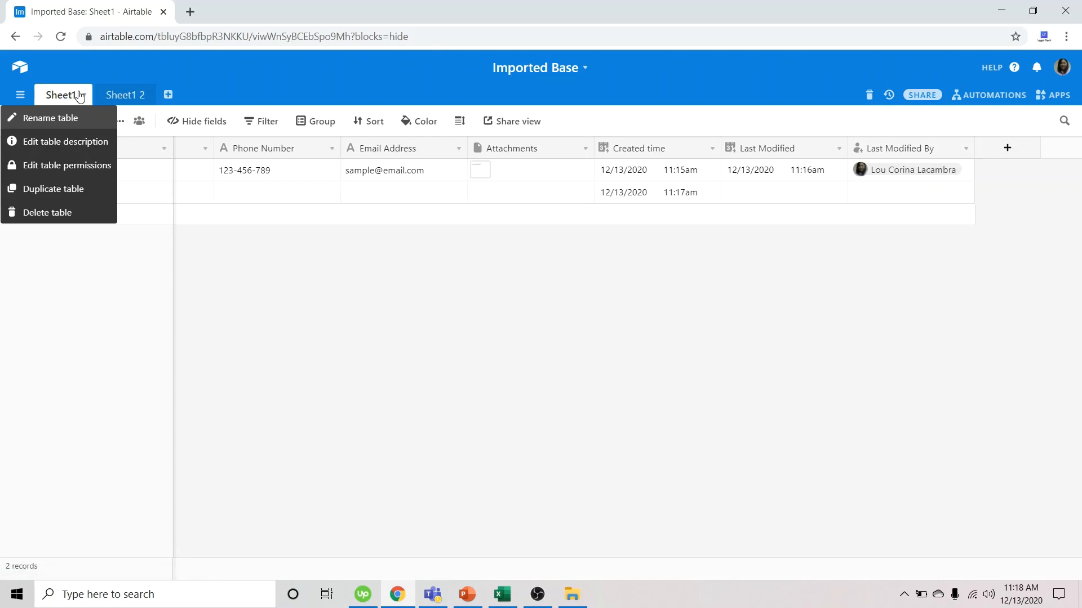
mouse_move(79, 98)
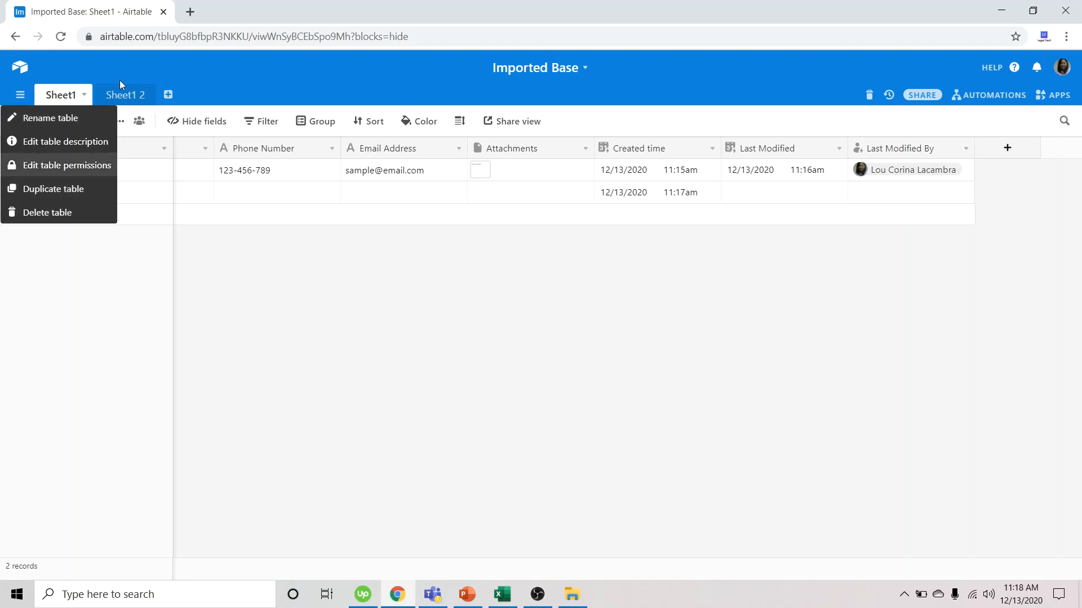
Delete the Sheet1 2 table, confirming it moves to trash.
left_click(126, 94)
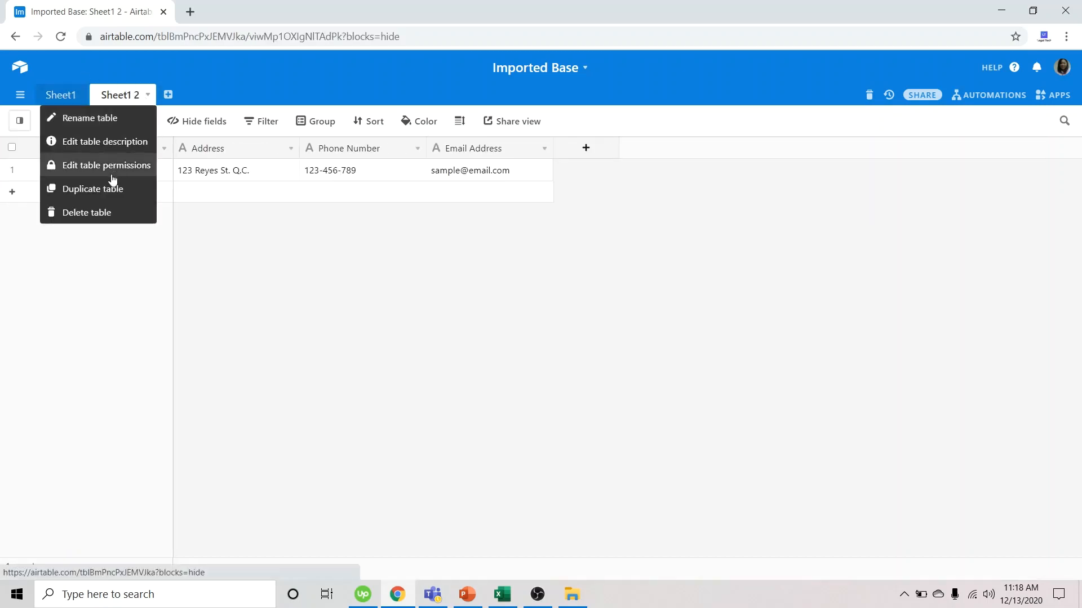
left_click(85, 212)
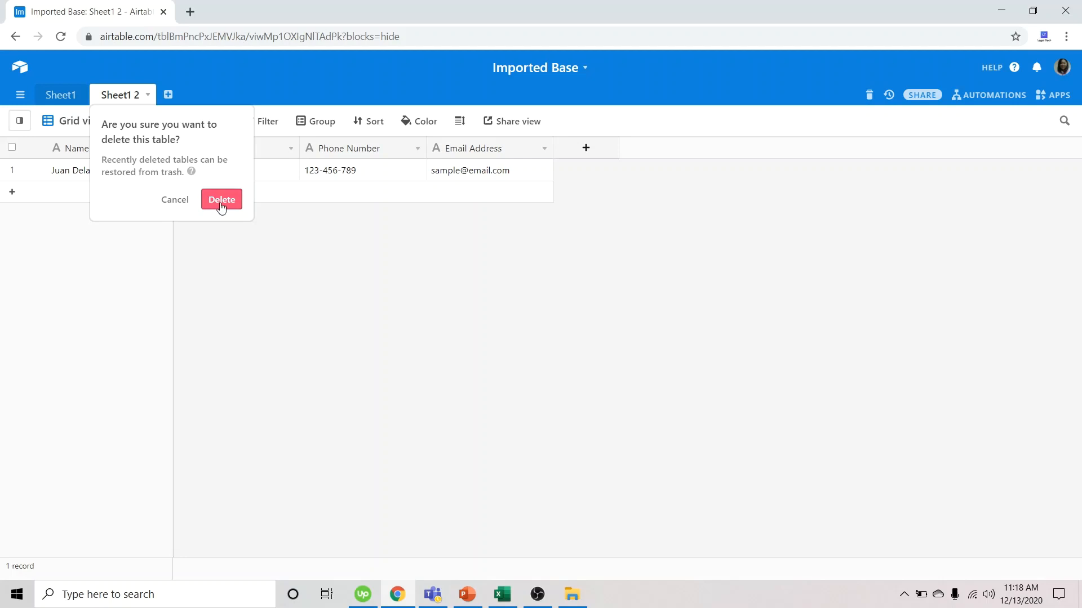
left_click(222, 199)
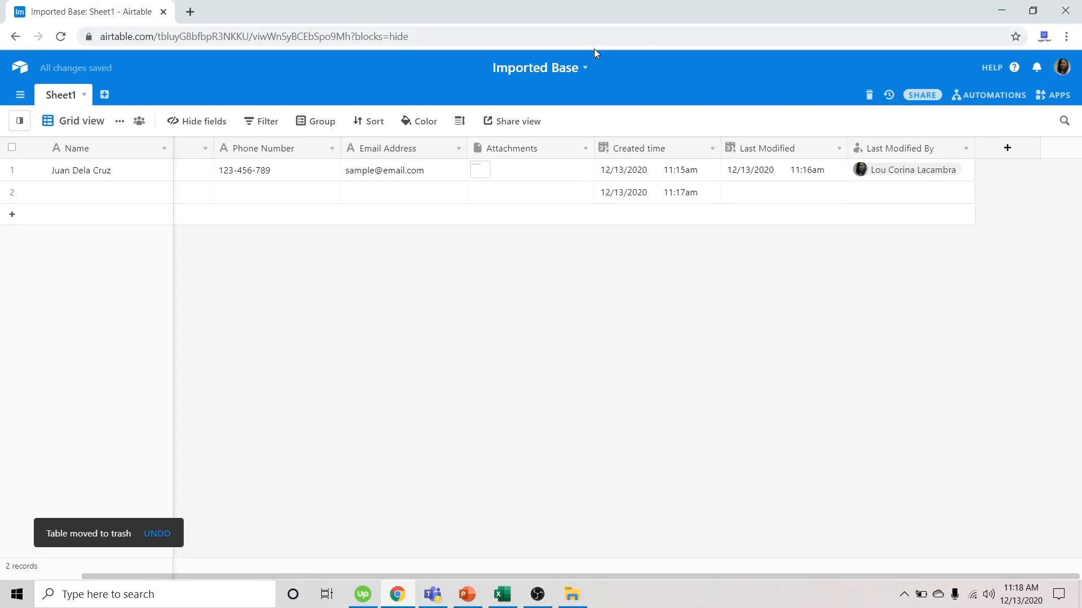
Delete the whole Imported Base, leaving Workspace 3 empty.
left_click(540, 68)
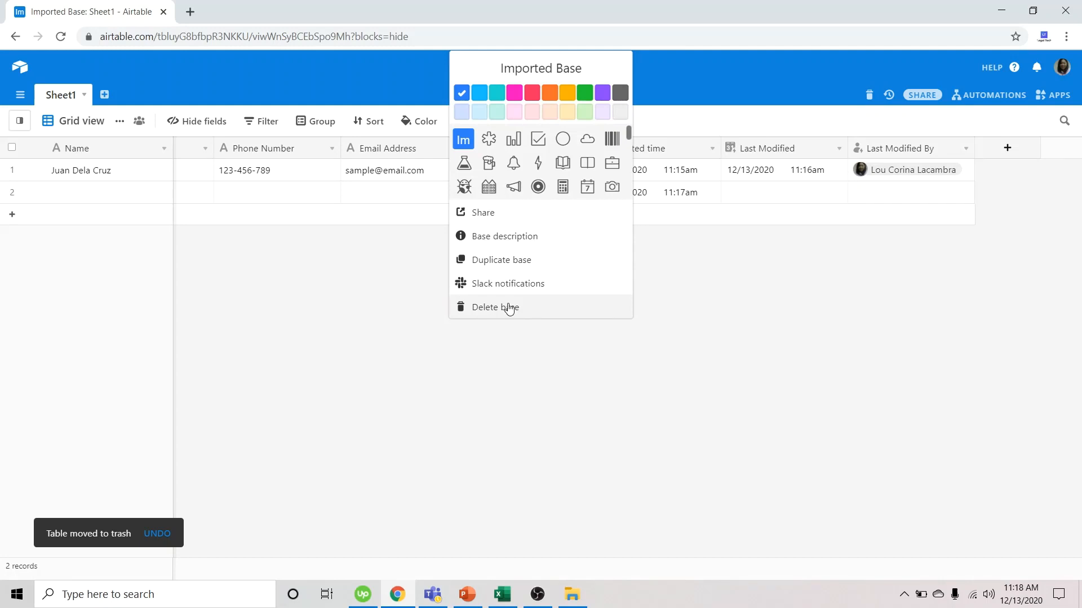
left_click(494, 307)
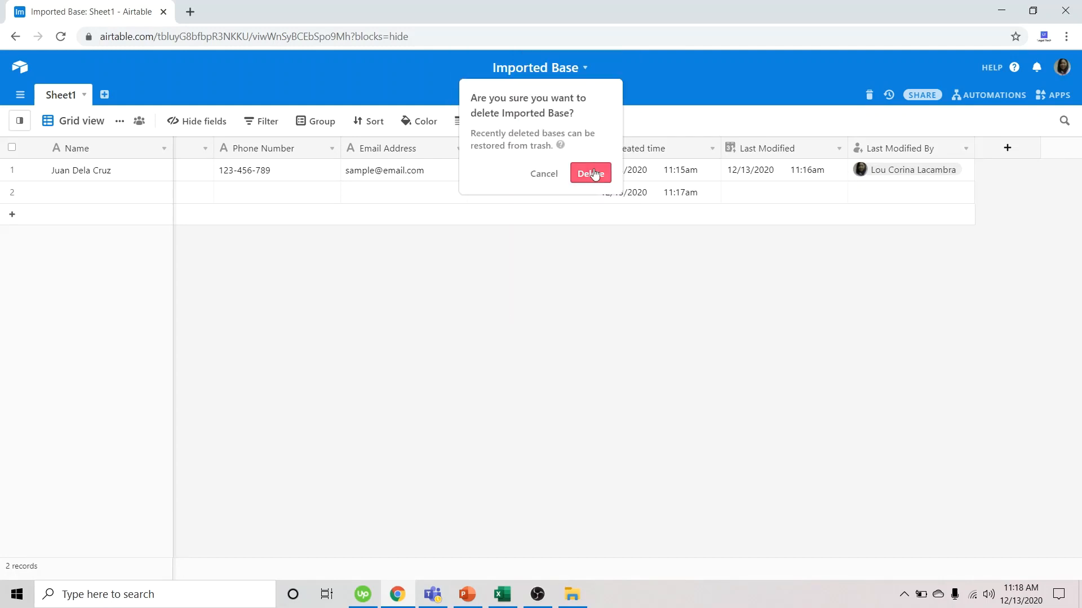
left_click(590, 173)
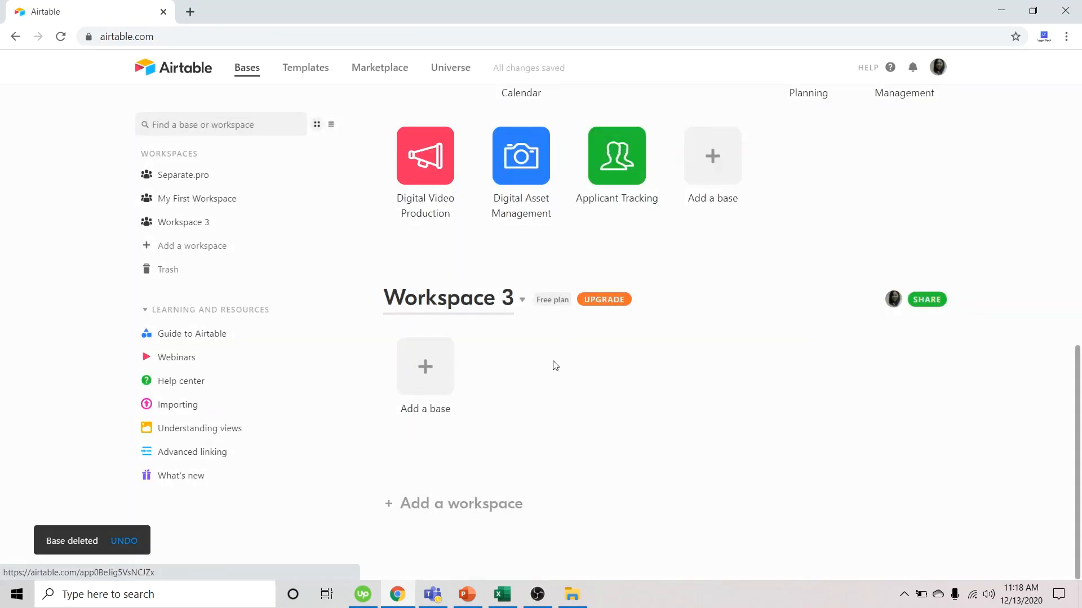
mouse_move(578, 337)
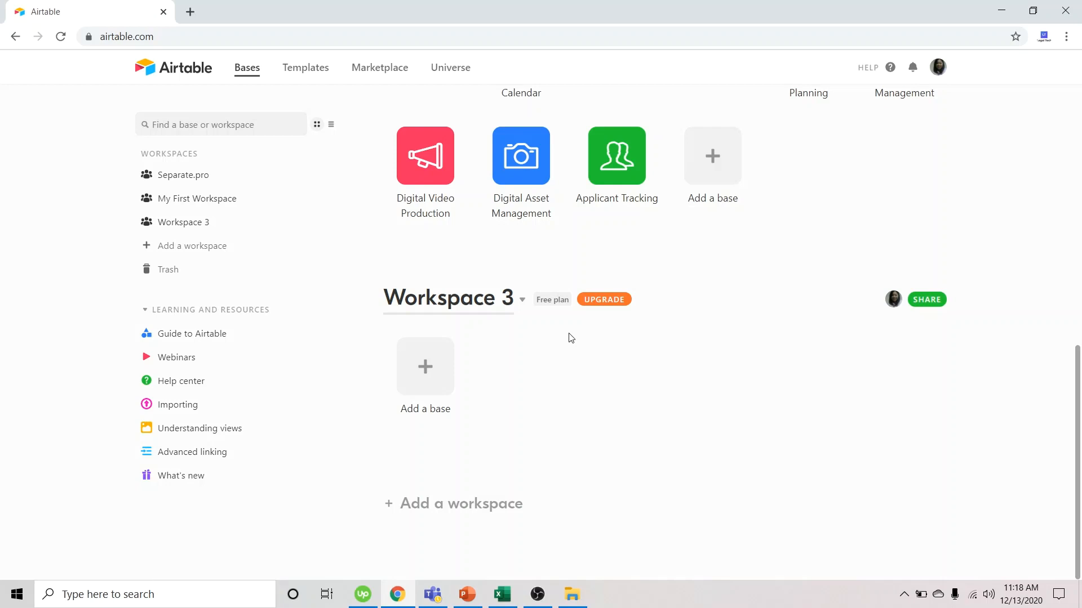
mouse_move(615, 387)
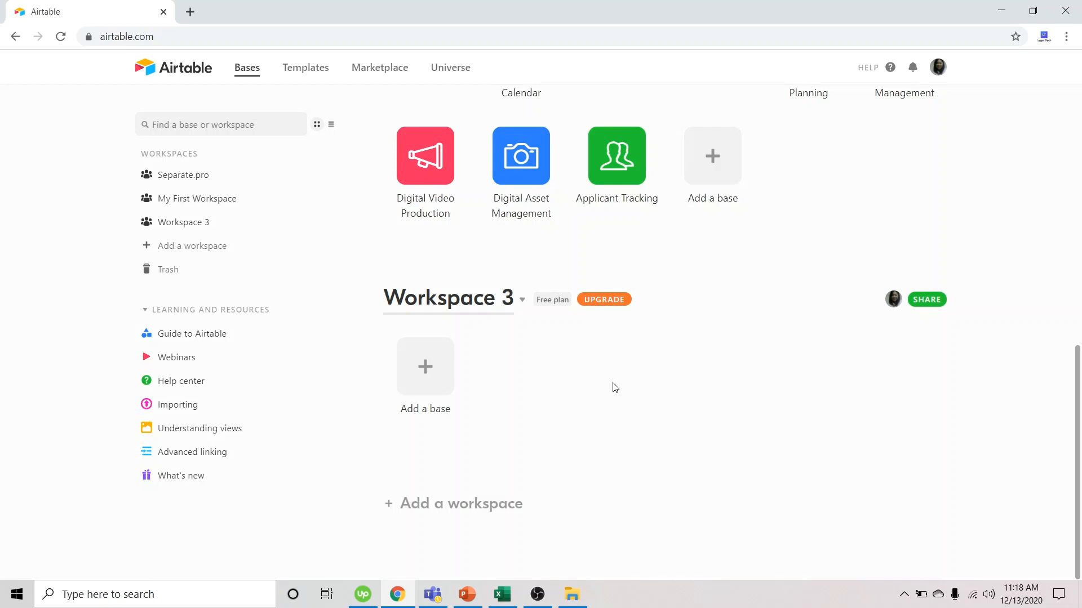